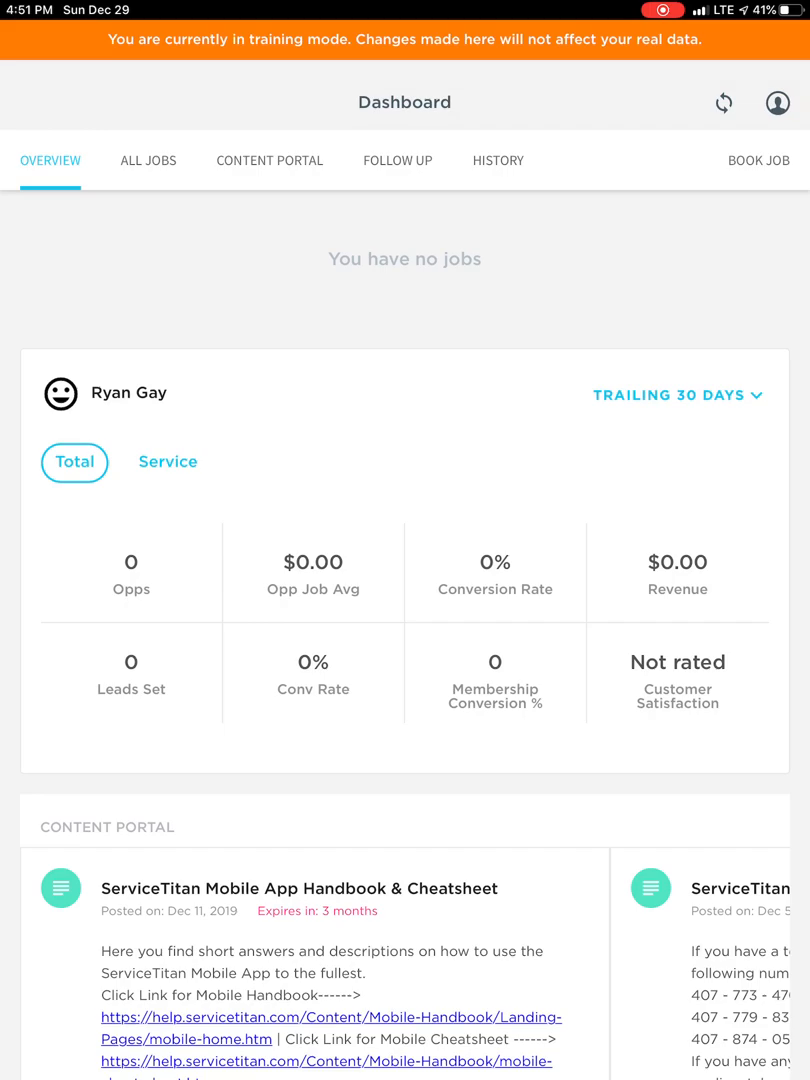
Go from the Dashboard to the Book Job screen.
click(758, 160)
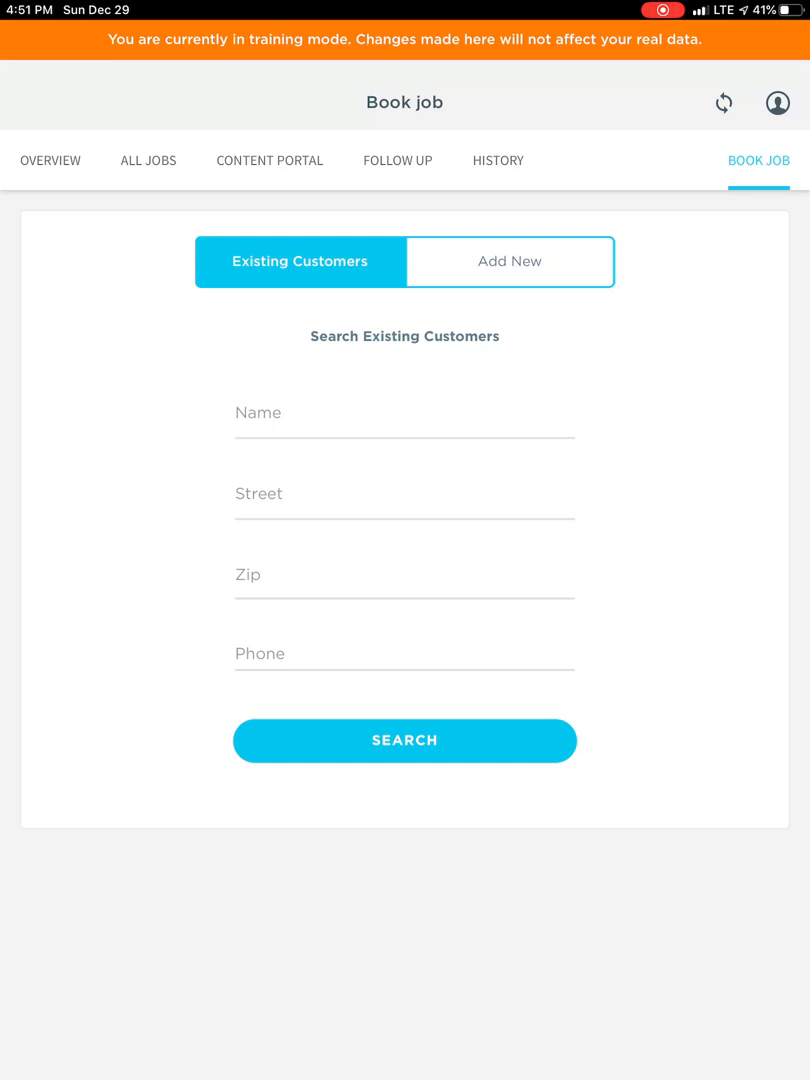
Search existing customers by the partial name Sette, finding no matches.
click(404, 412)
text(Se)
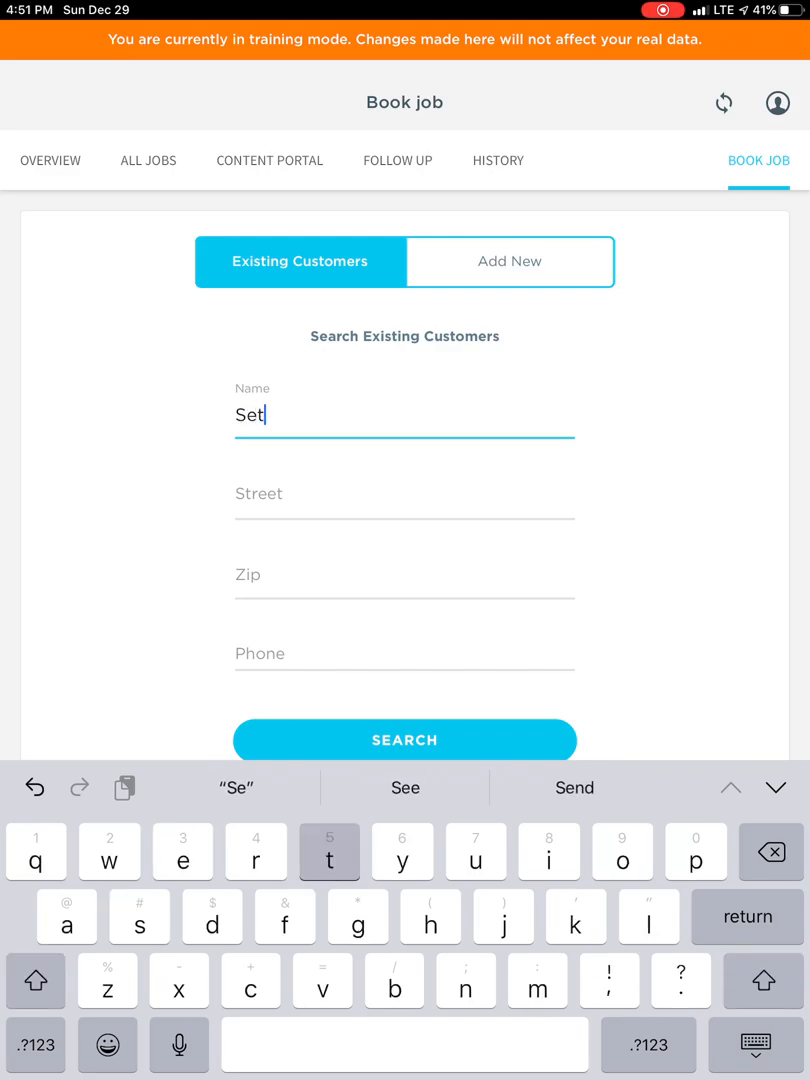
text(te)
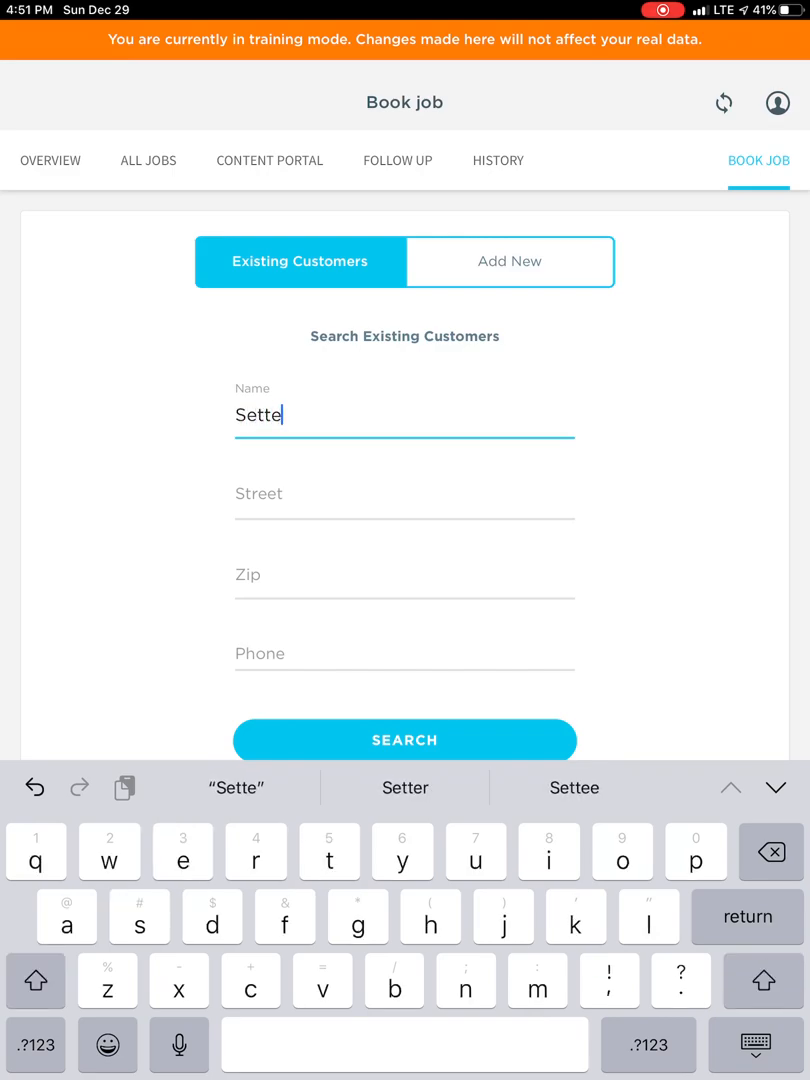
click(404, 492)
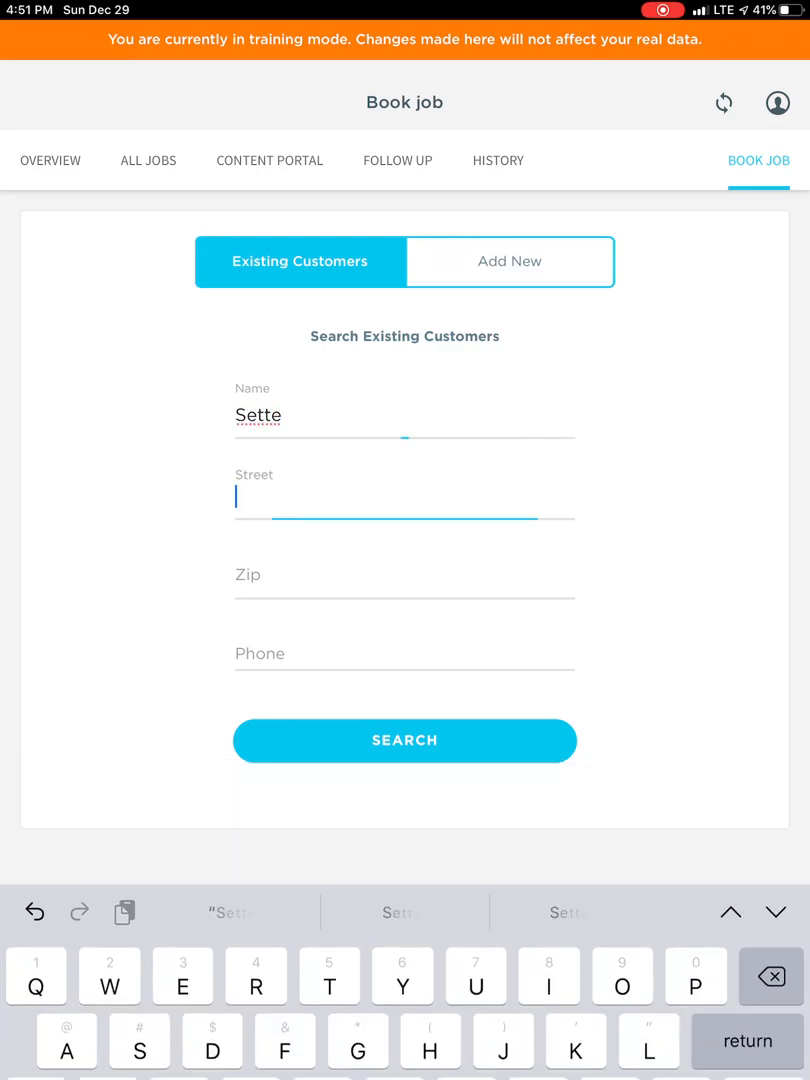
click(404, 740)
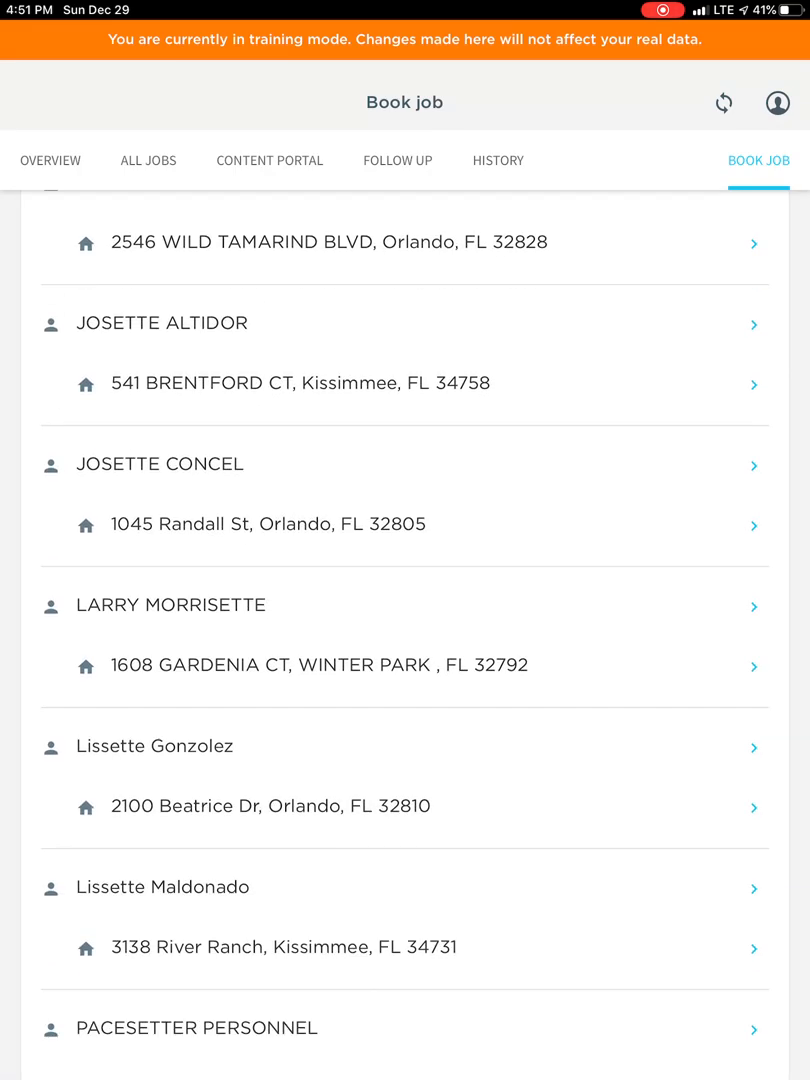
scroll(down, 3)
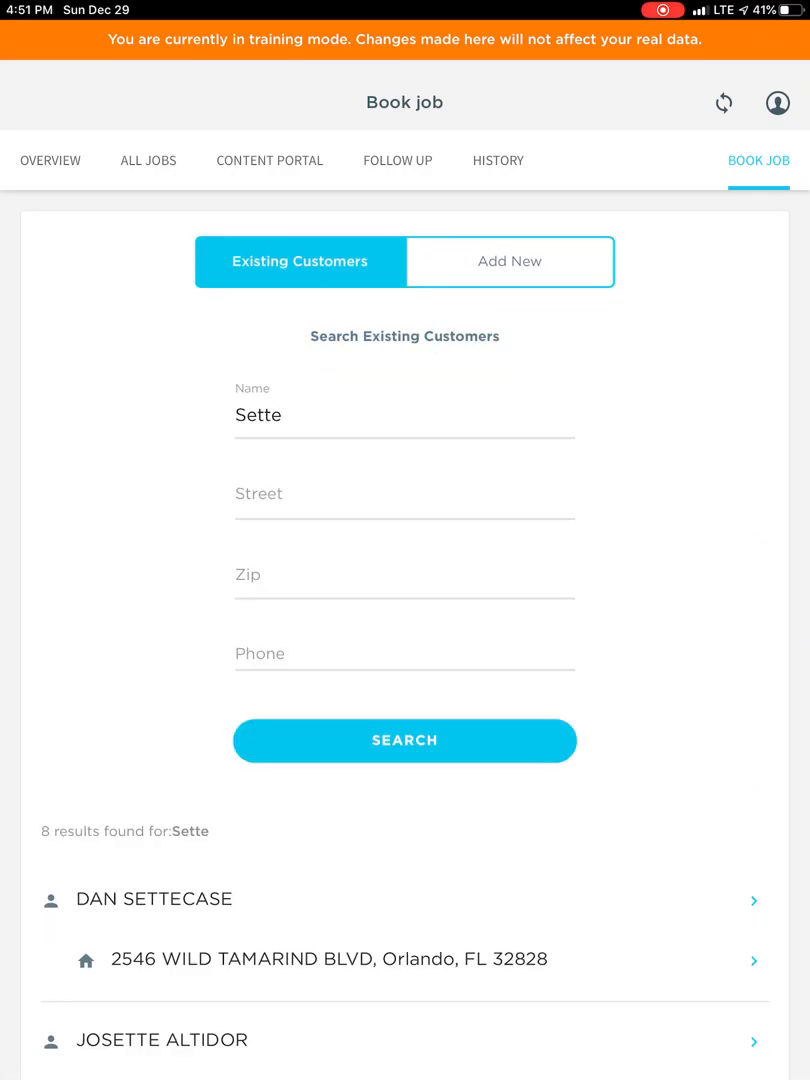
click(404, 494)
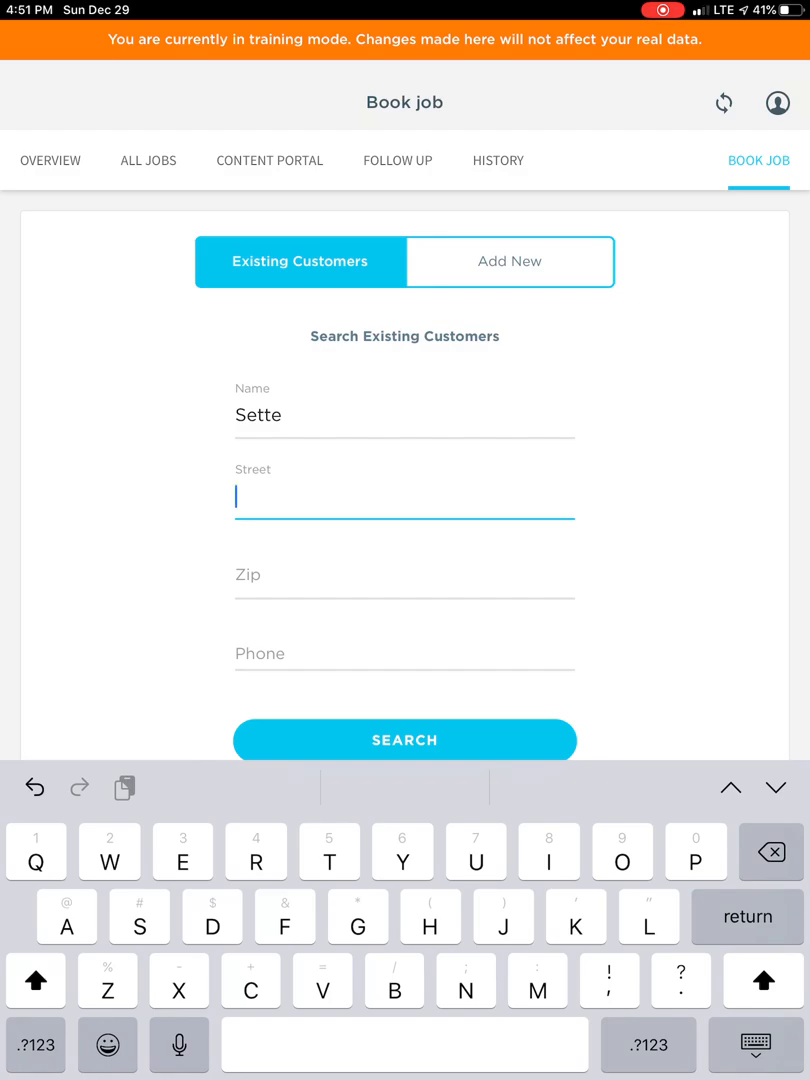
text(Q)
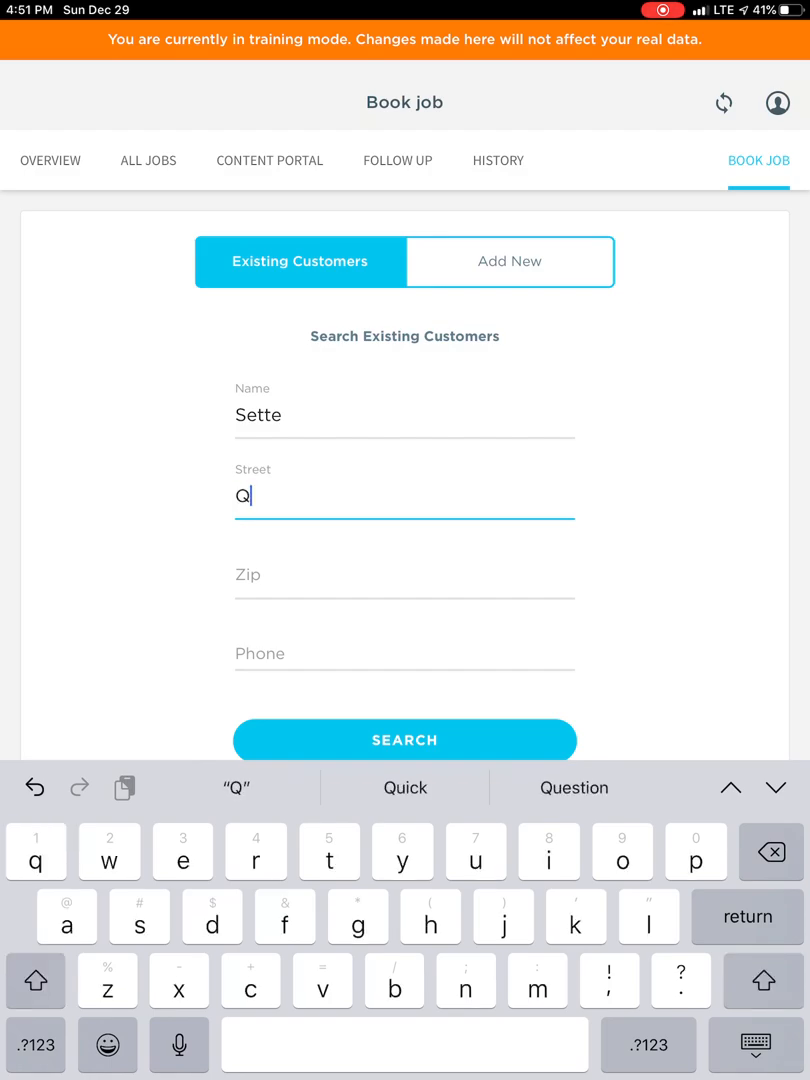
text(140)
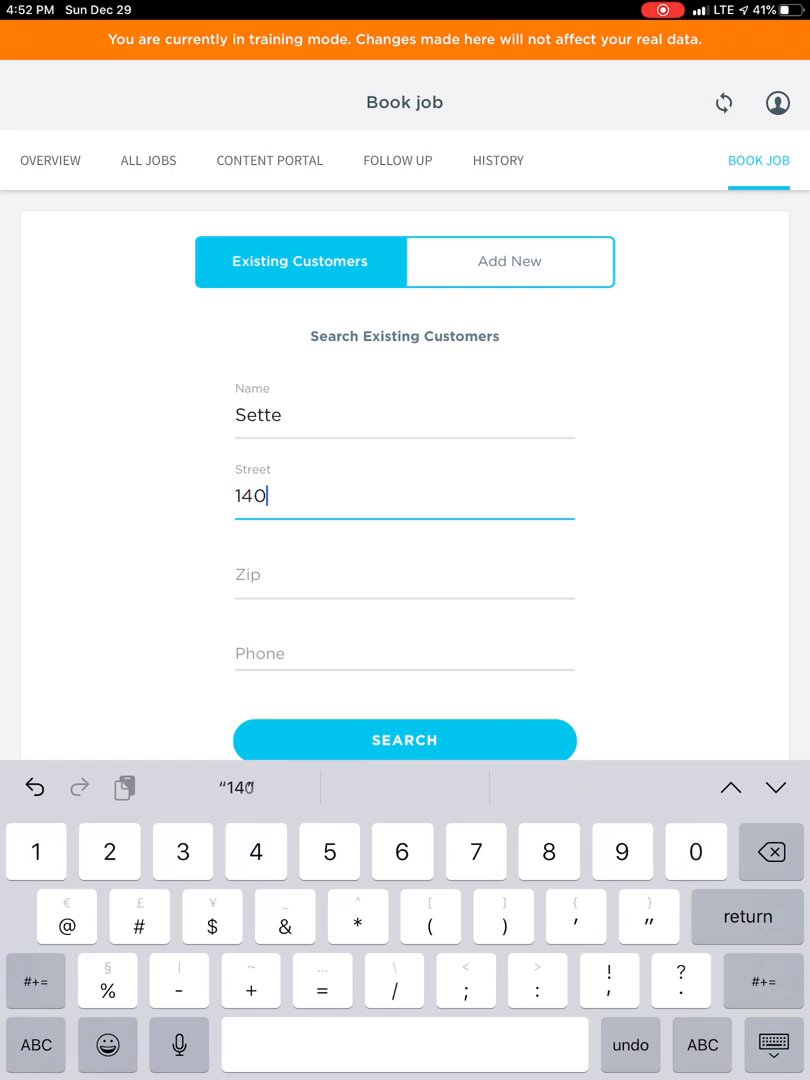
text(7 N)
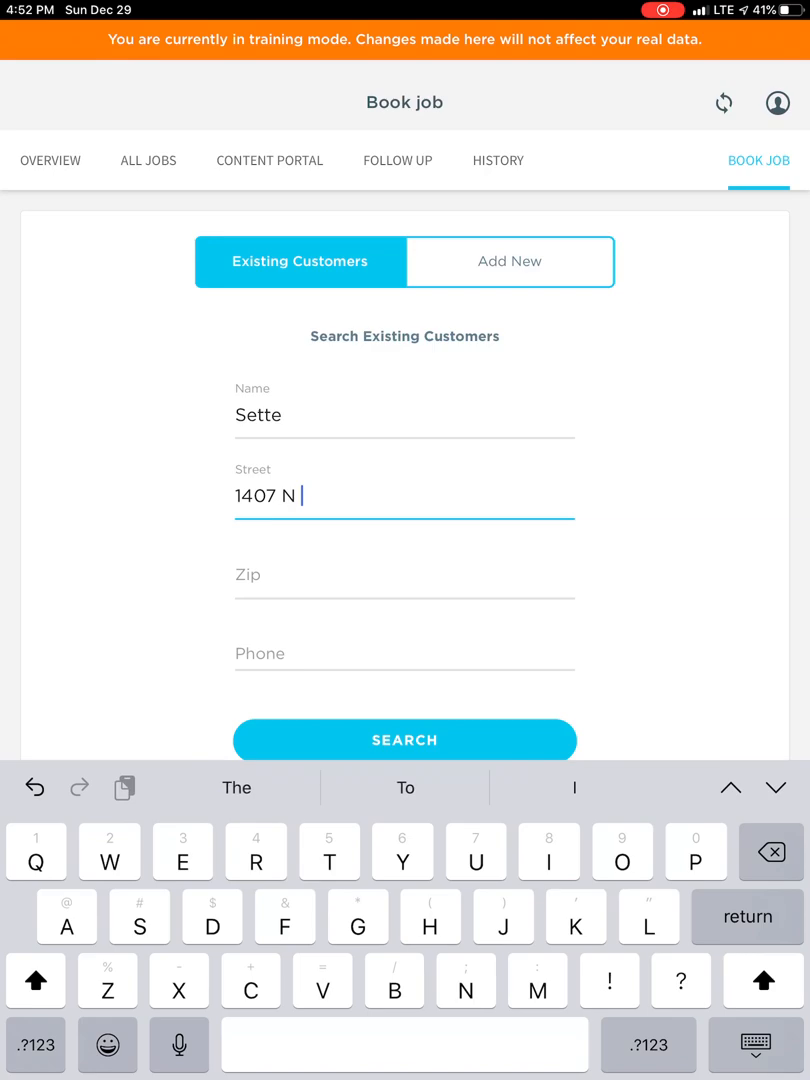
text(Orange)
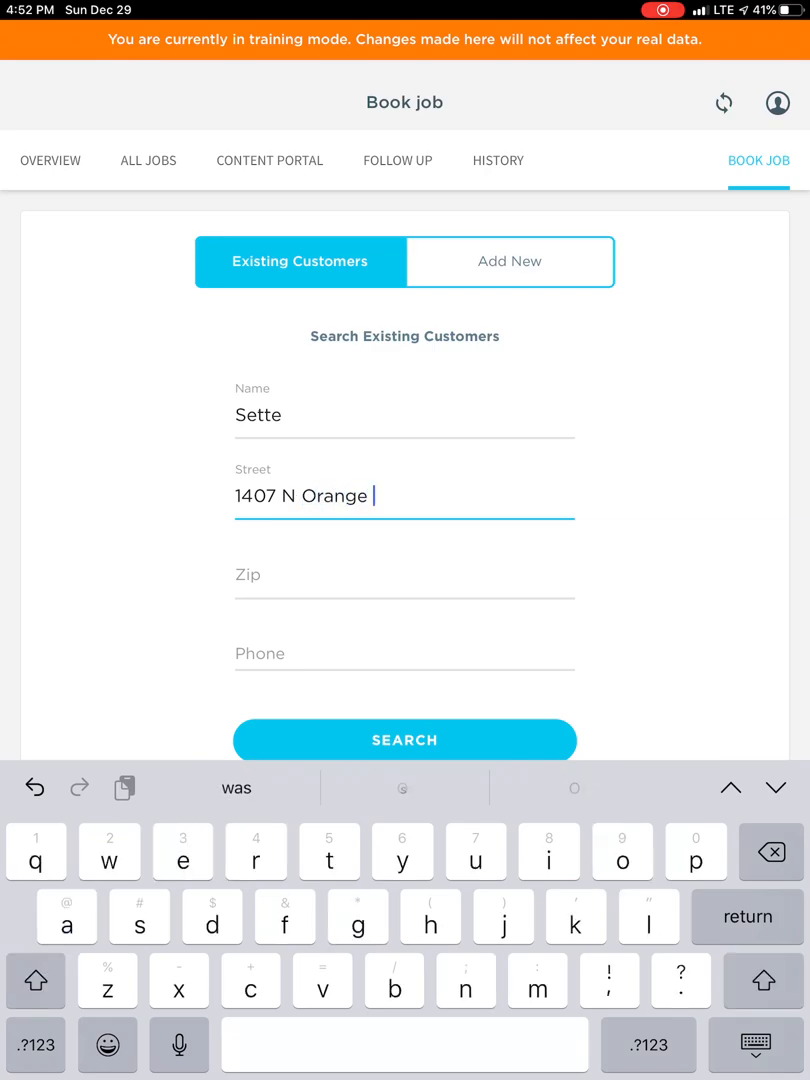
click(404, 740)
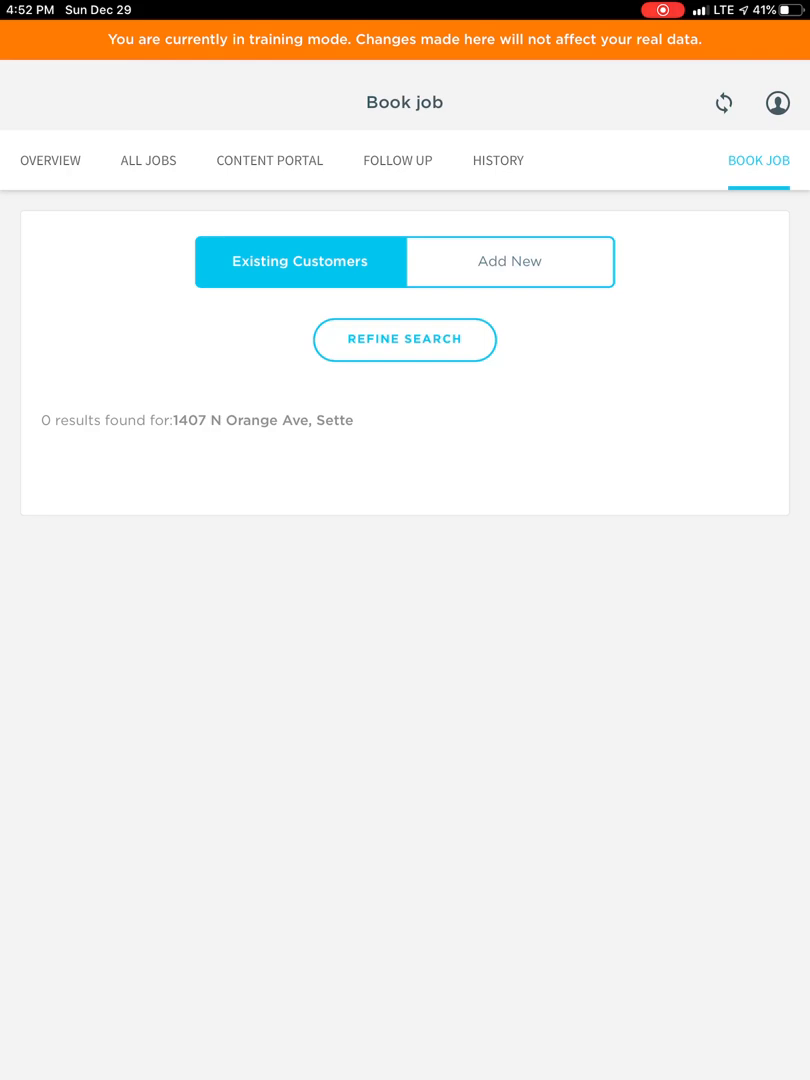
Start a new customer with tenant/location name Sette Italian.
click(510, 260)
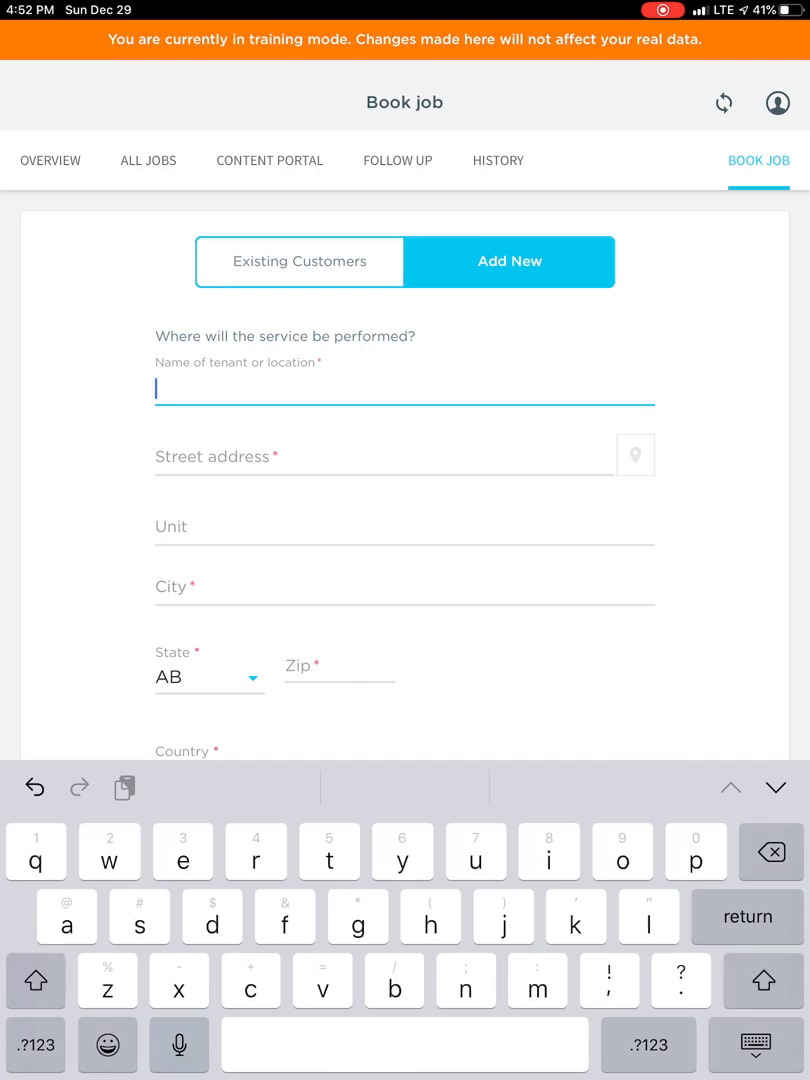
text(Se)
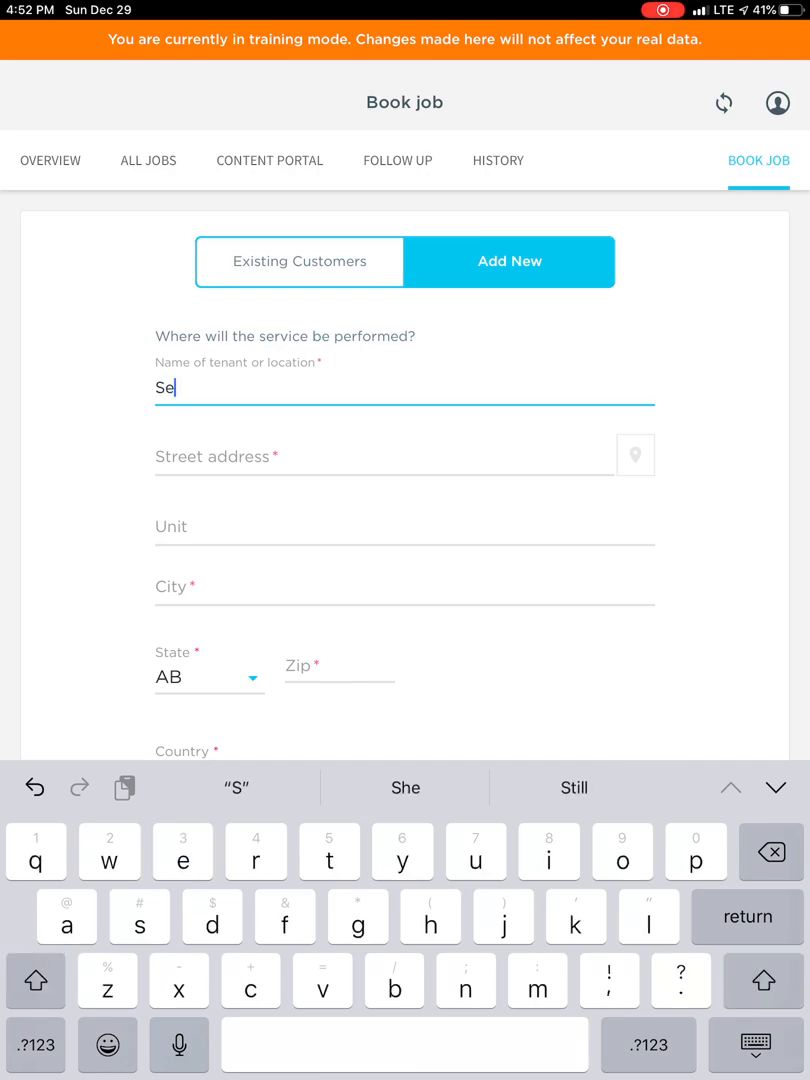
text(tte Italian)
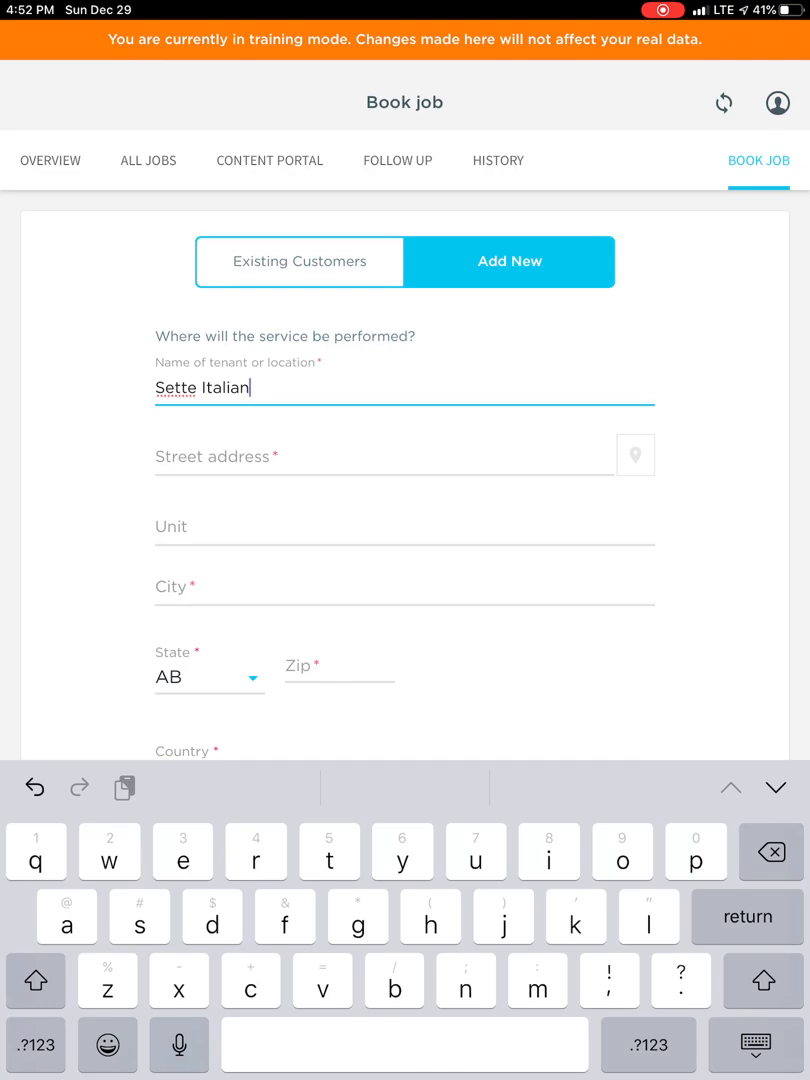
click(384, 456)
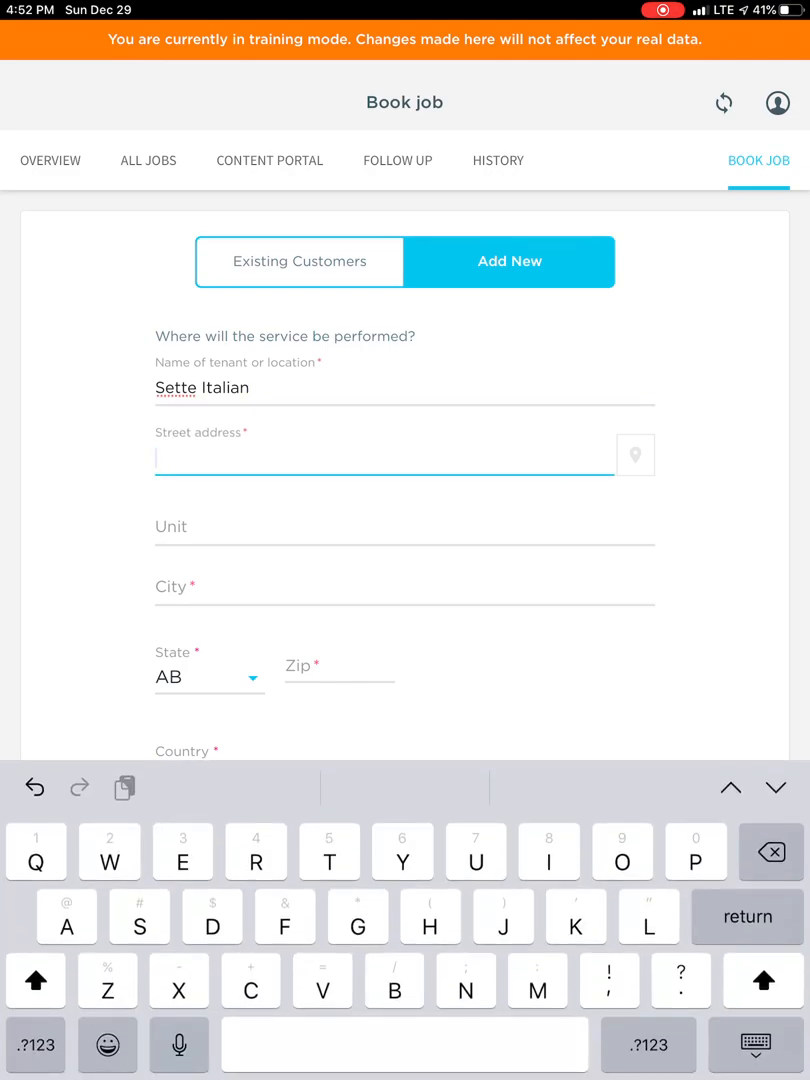
click(36, 1044)
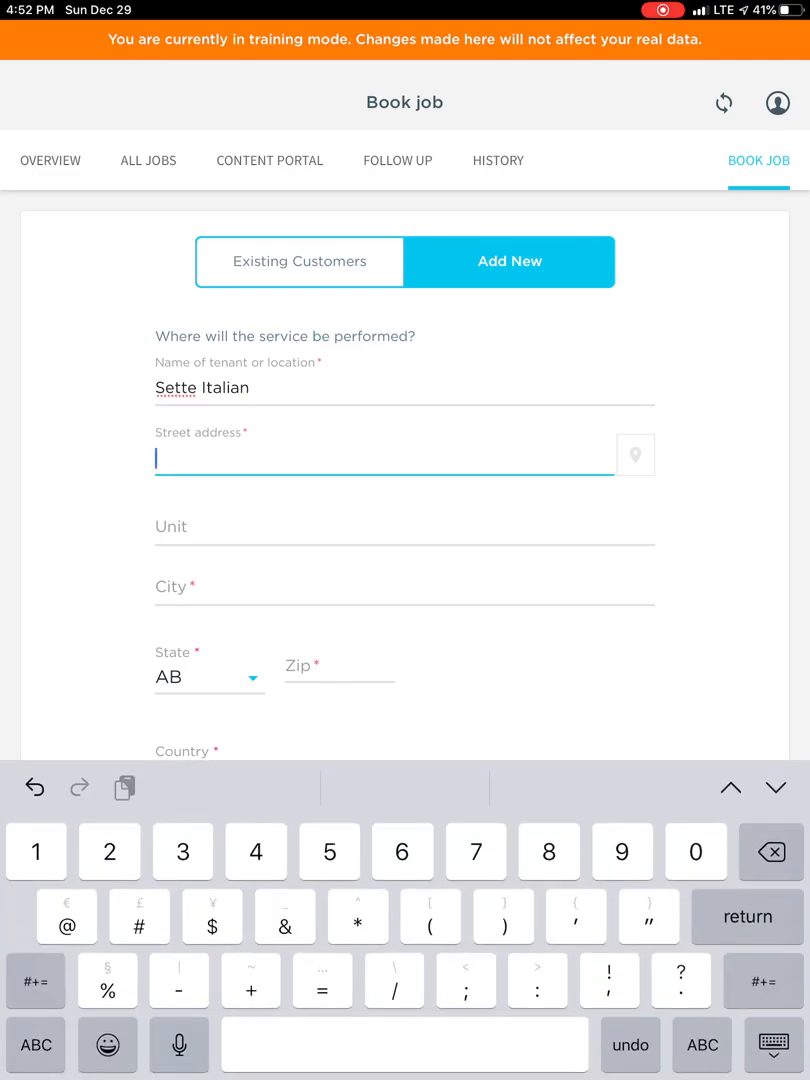
text(1407 O)
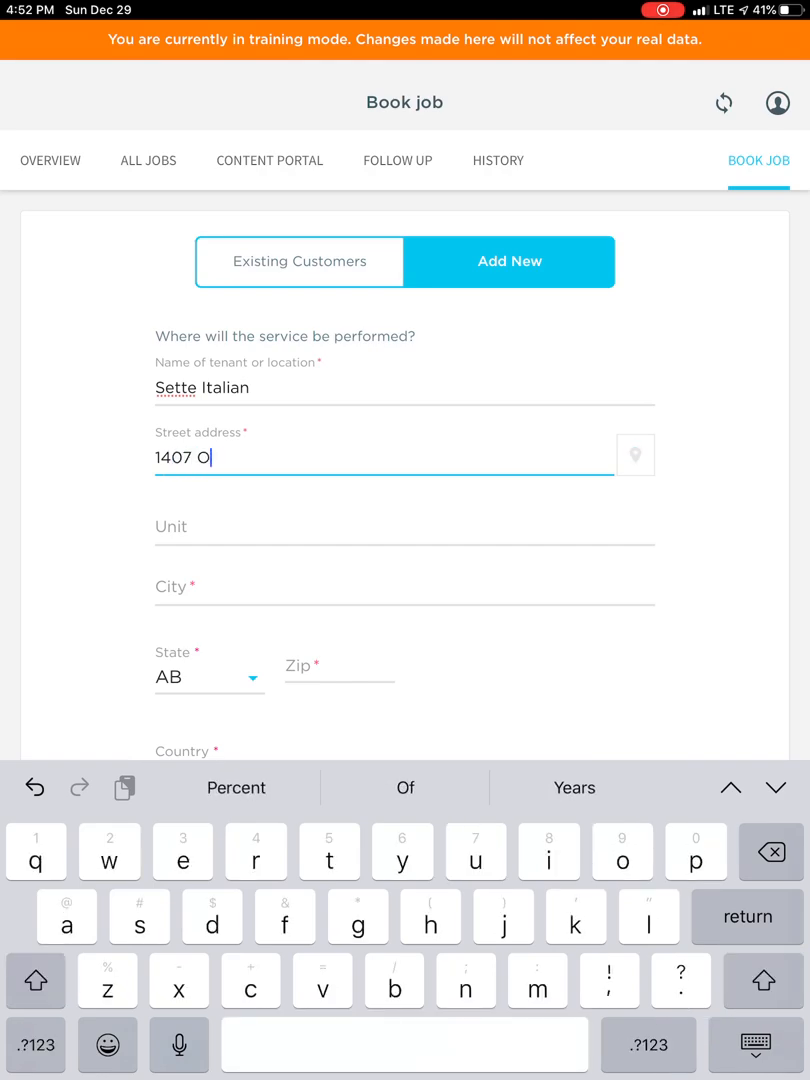
text(range Ave)
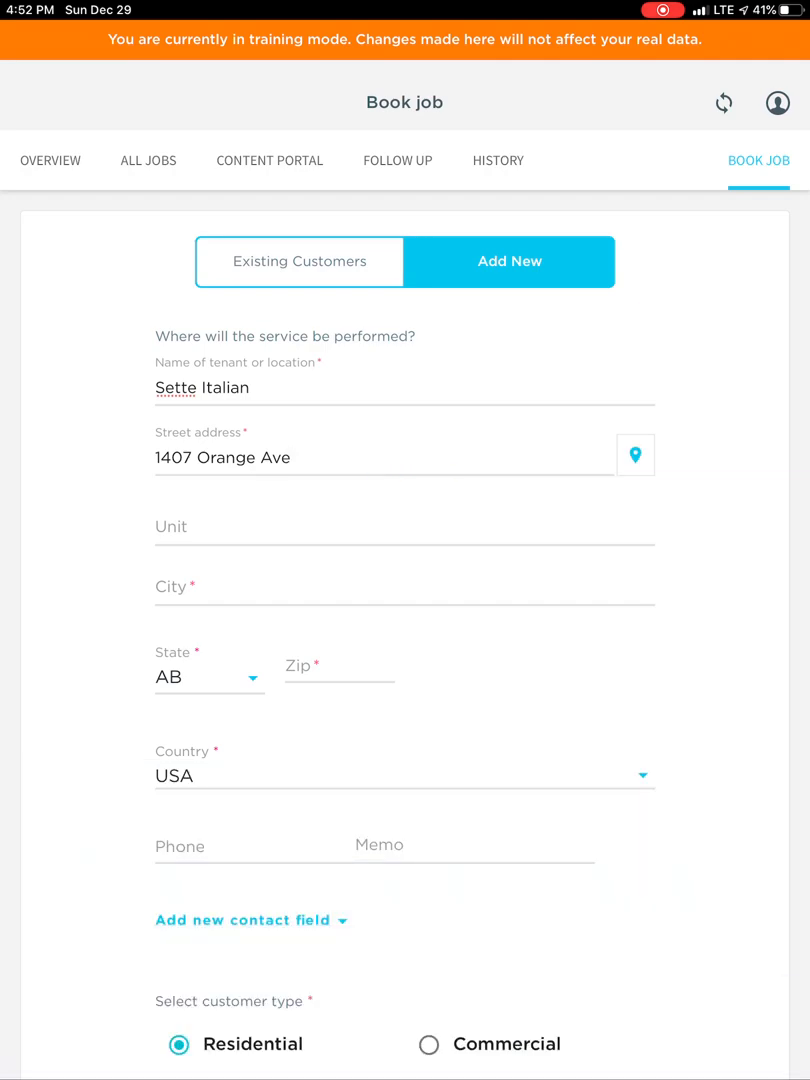
click(208, 676)
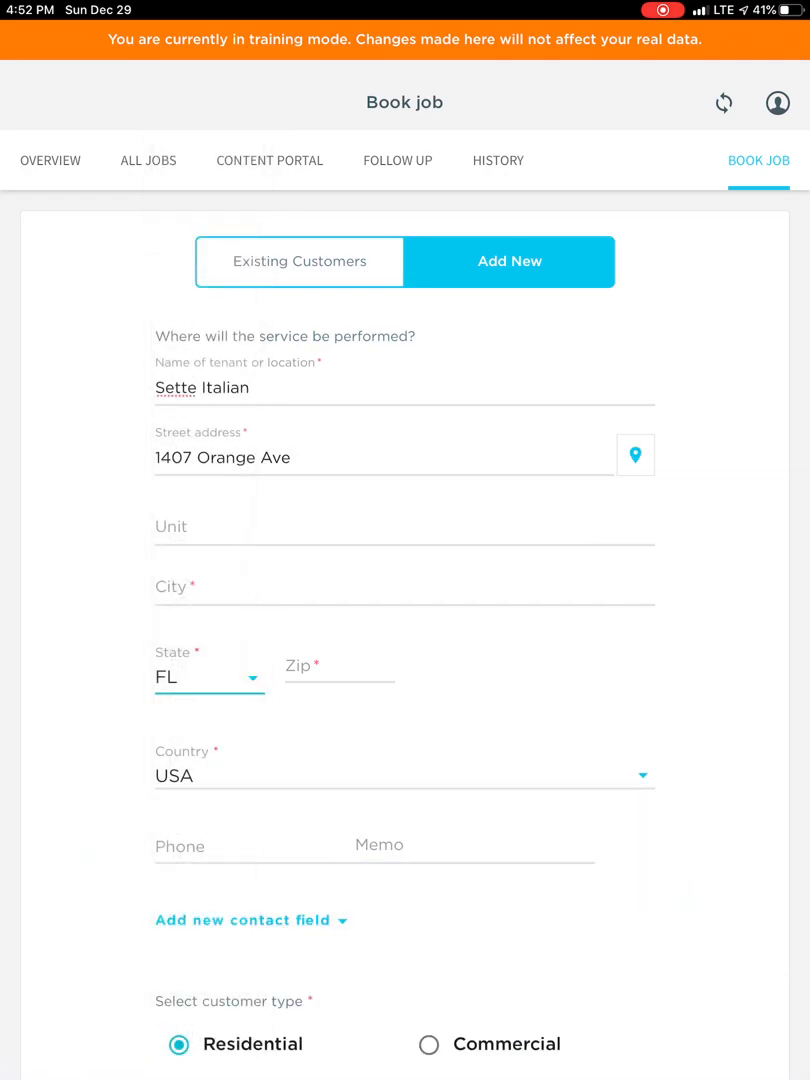
click(340, 668)
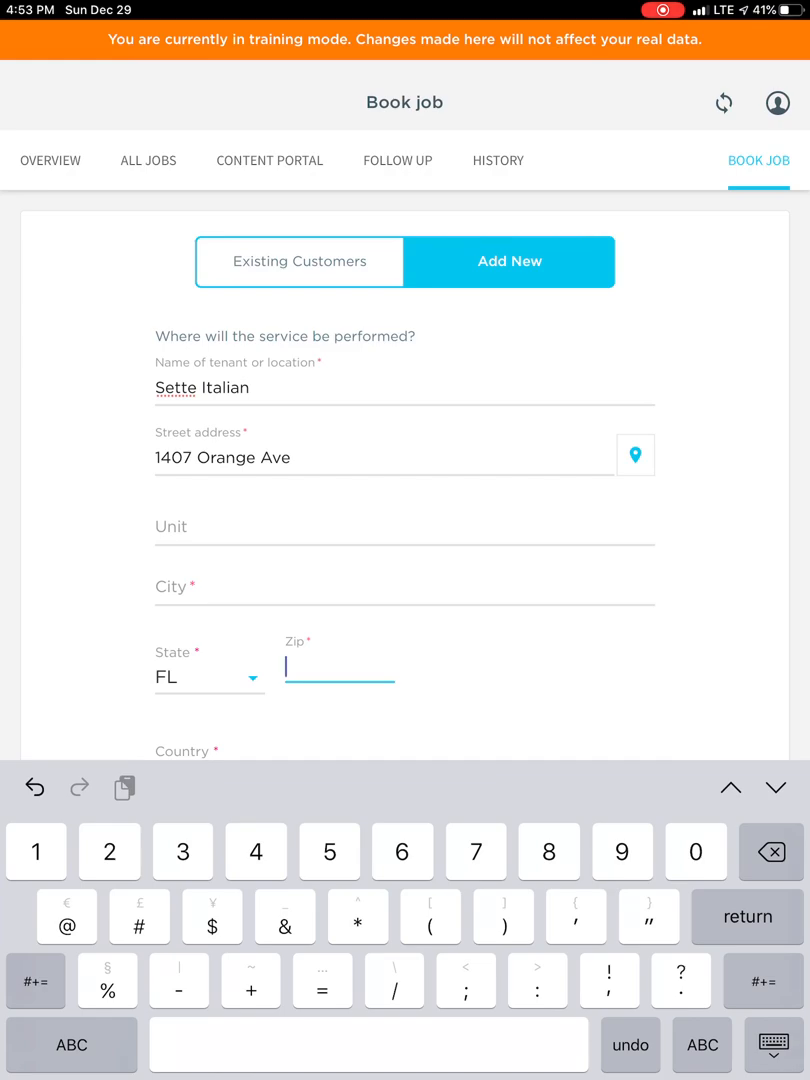
text(32804)
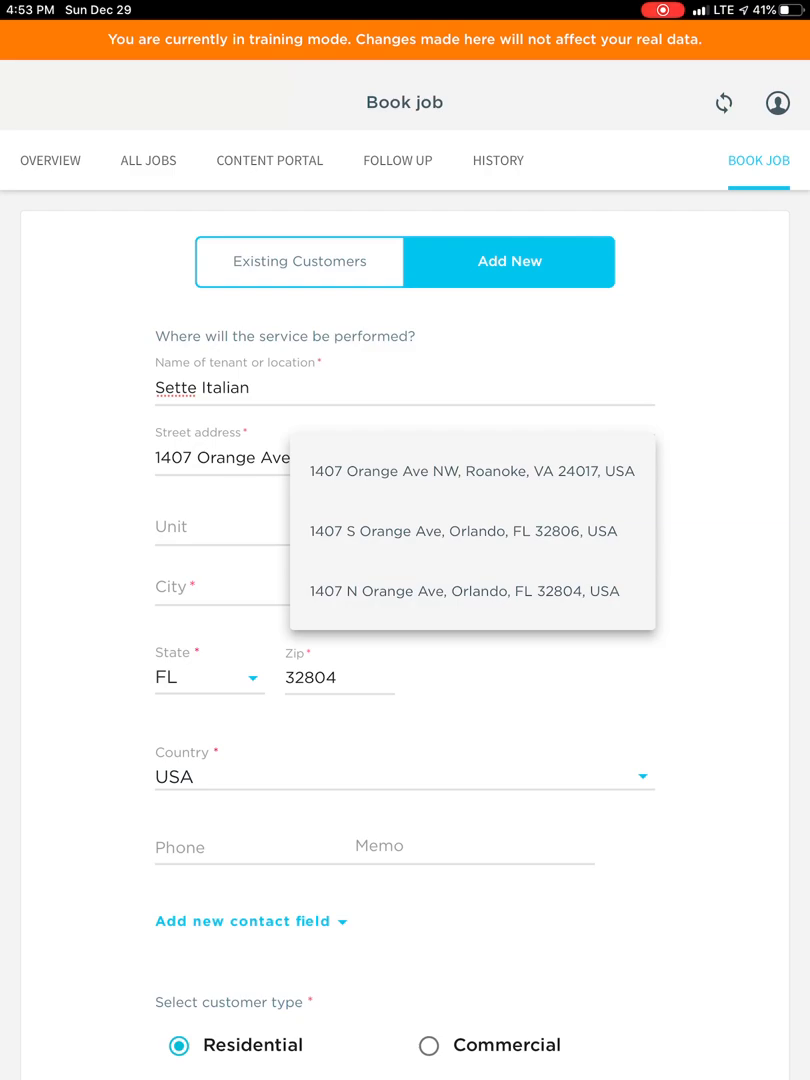
click(452, 592)
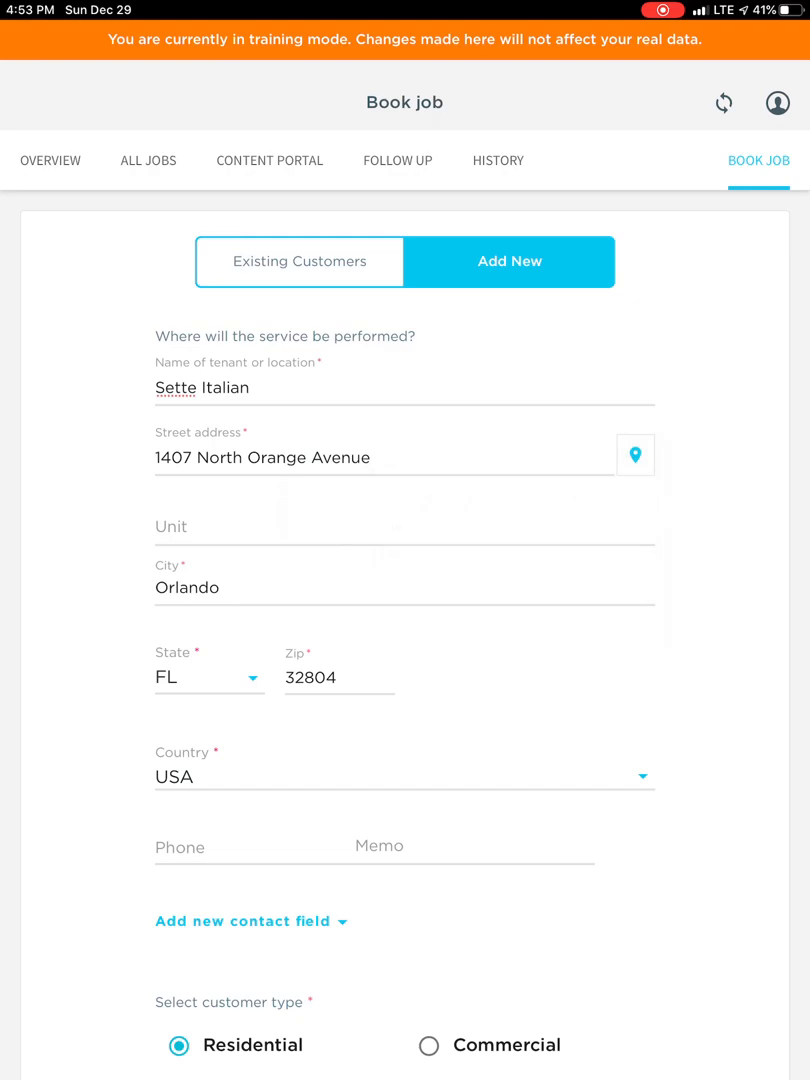
scroll(down, 3)
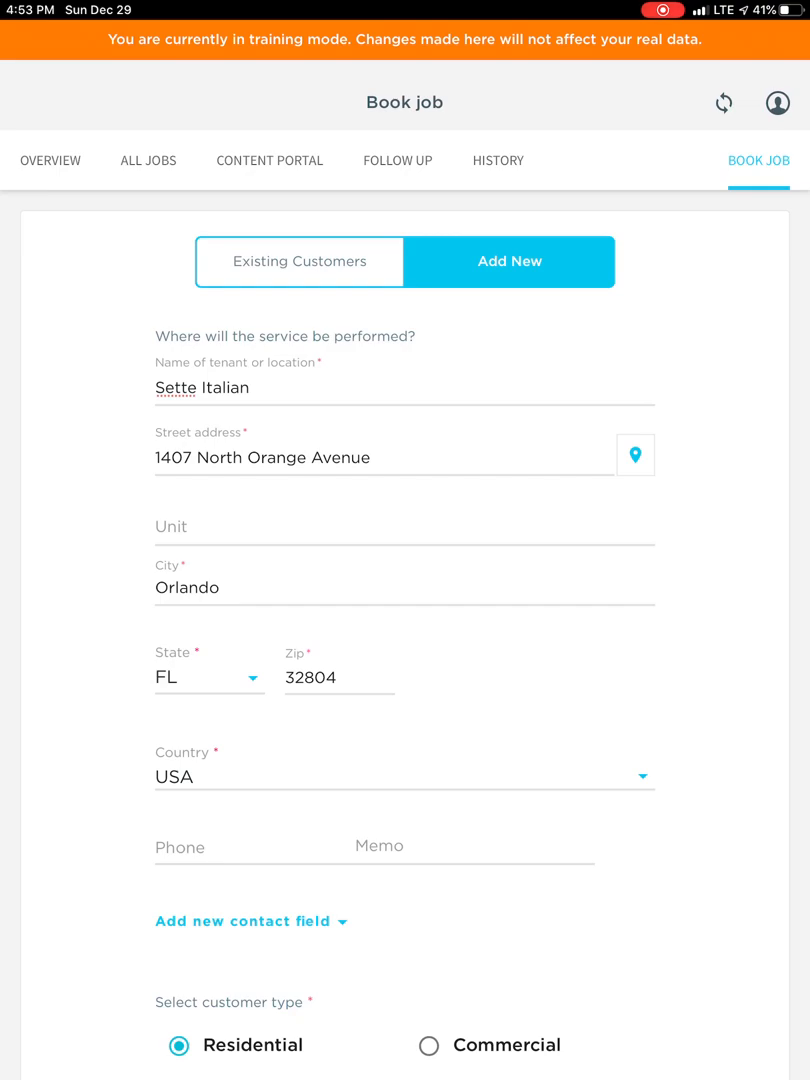
scroll(down, 3)
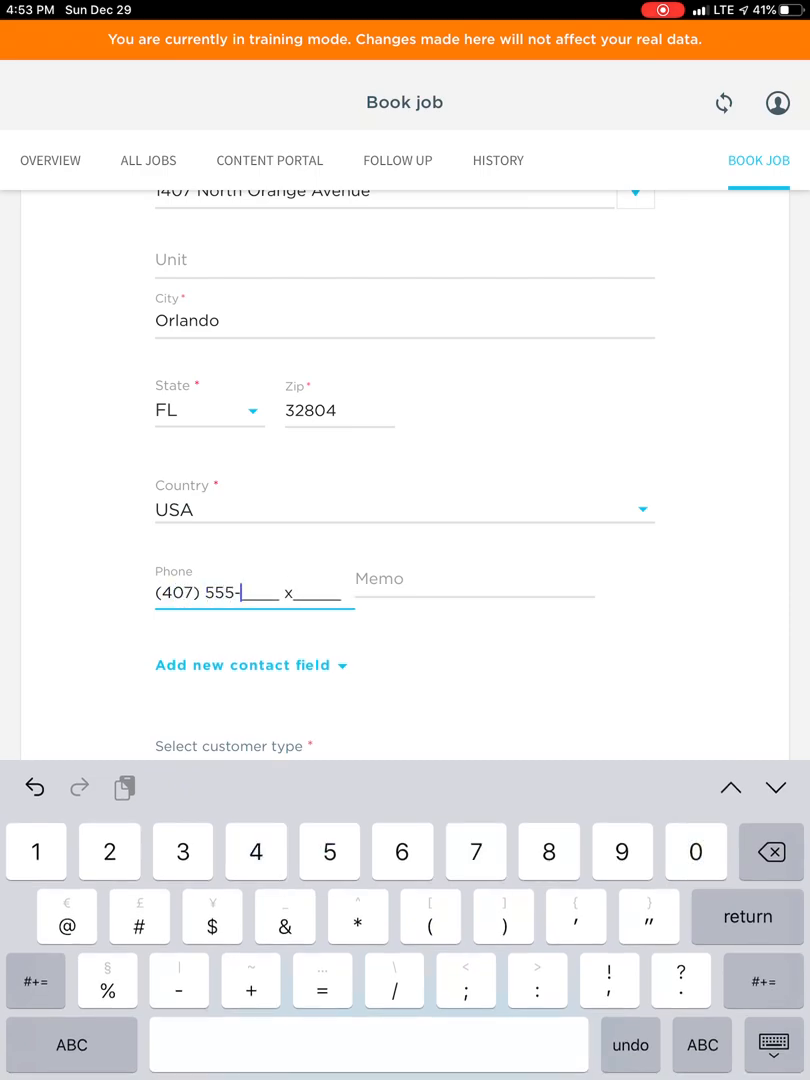
text(5555)
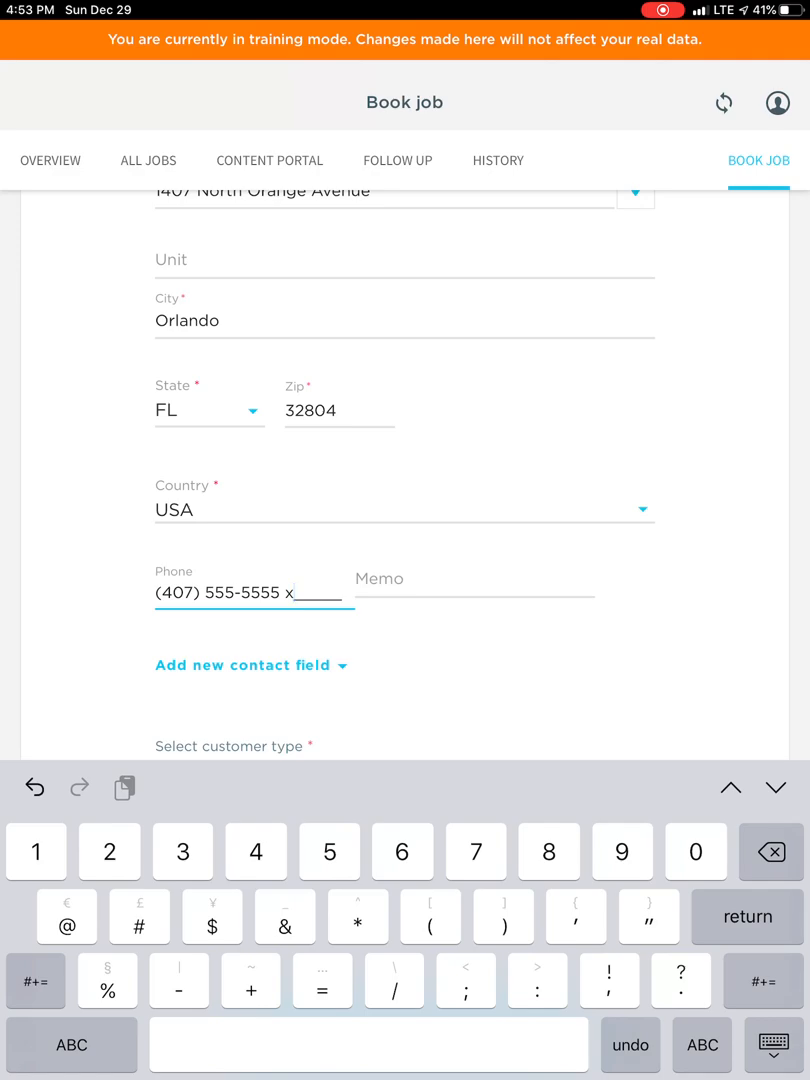
click(476, 590)
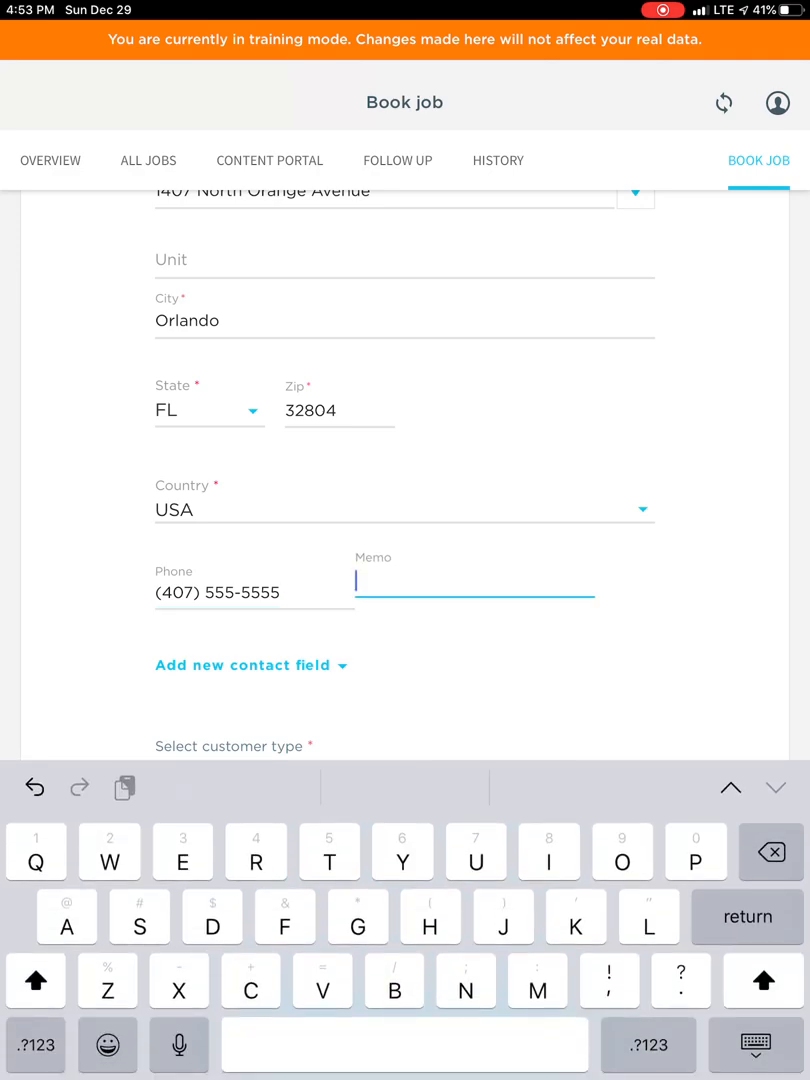
text(Work)
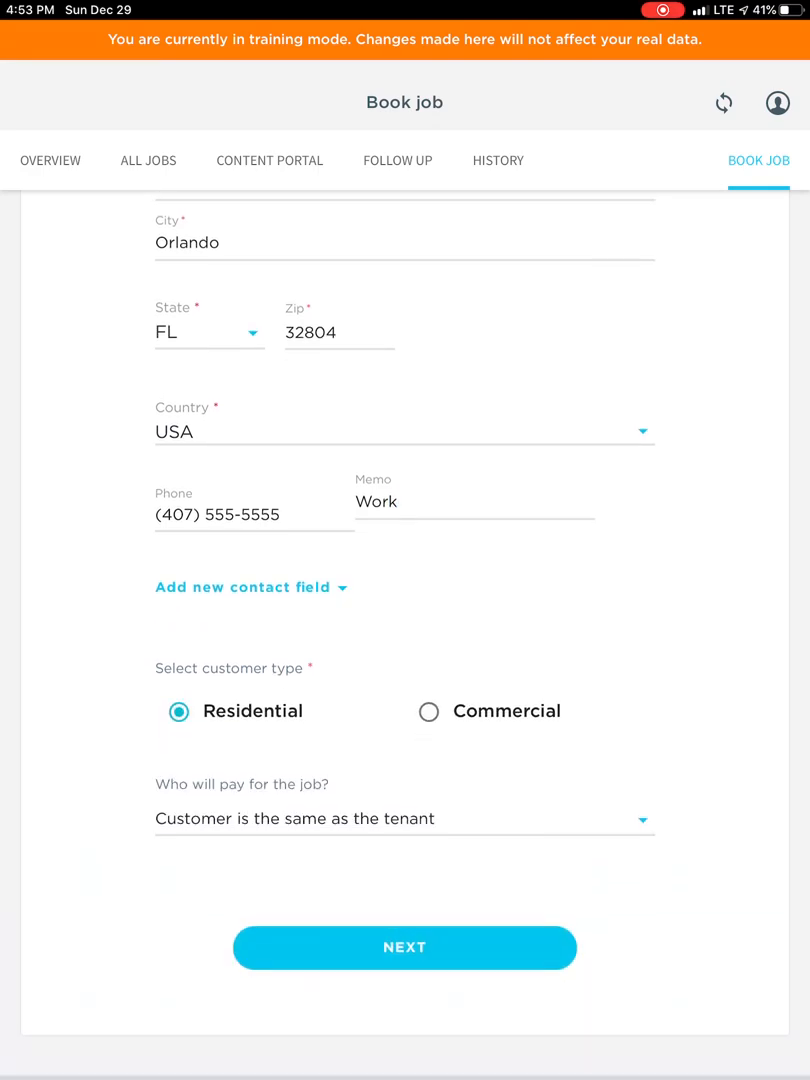
scroll(down, 3)
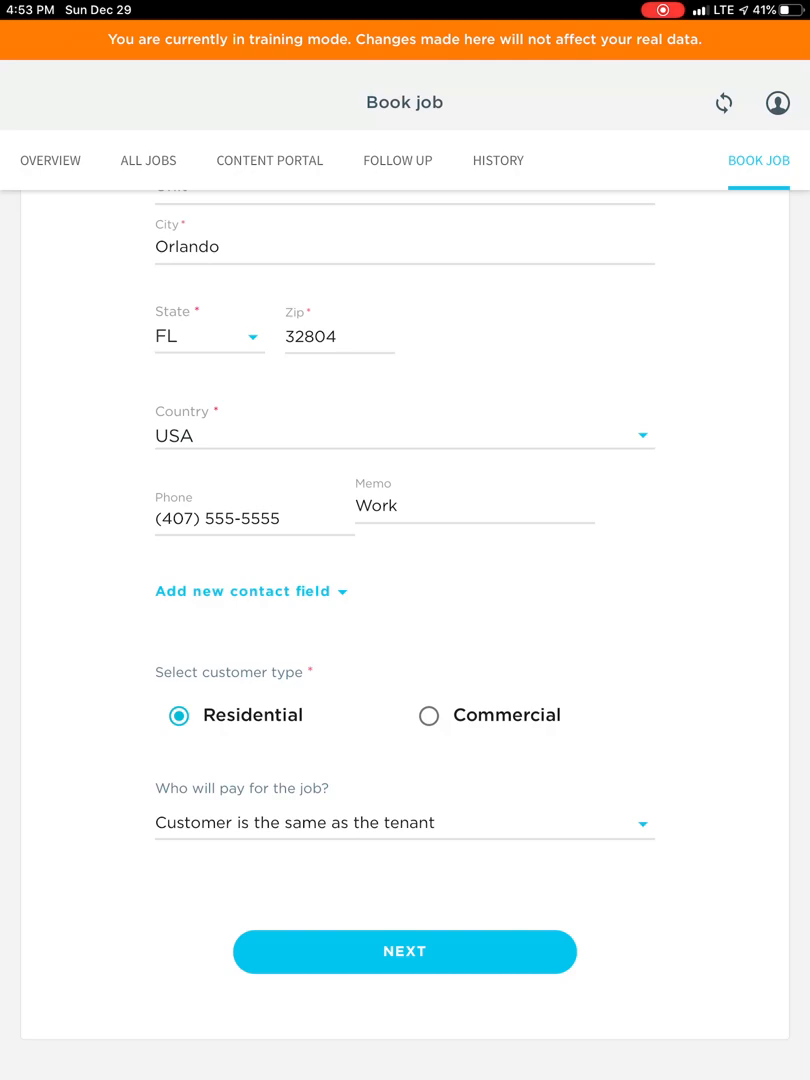
Mark Sette Italian as a Commercial customer and list the payer options.
click(430, 716)
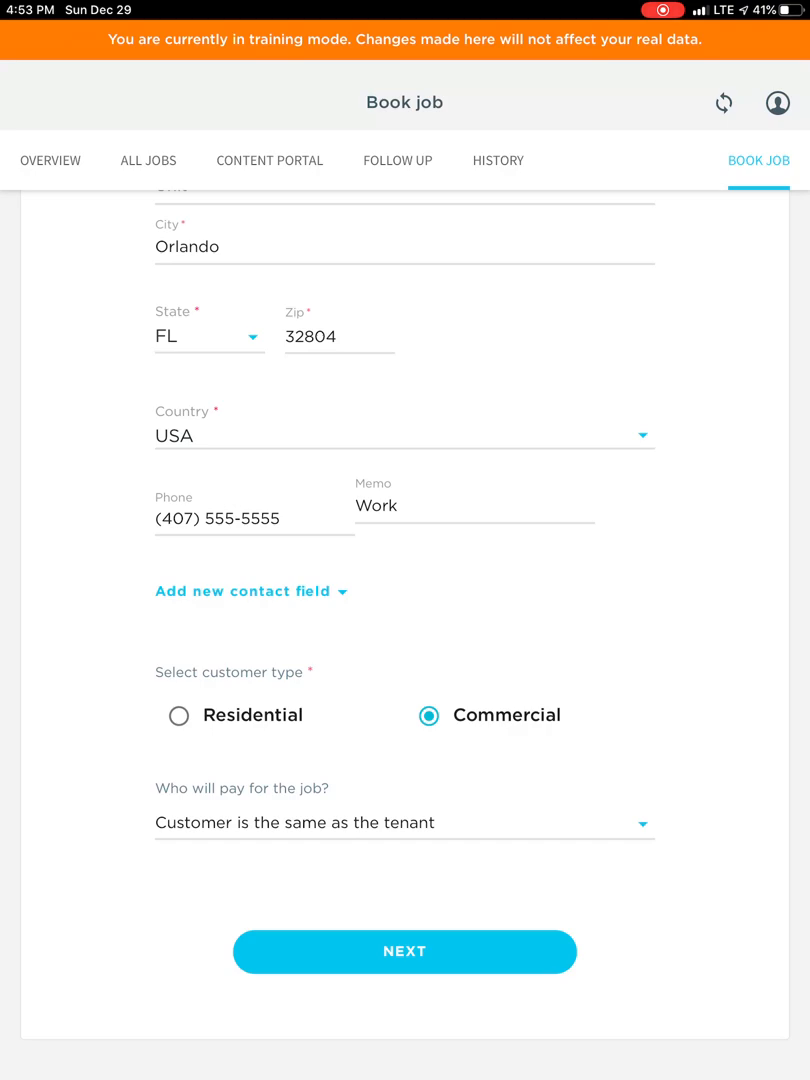
click(404, 824)
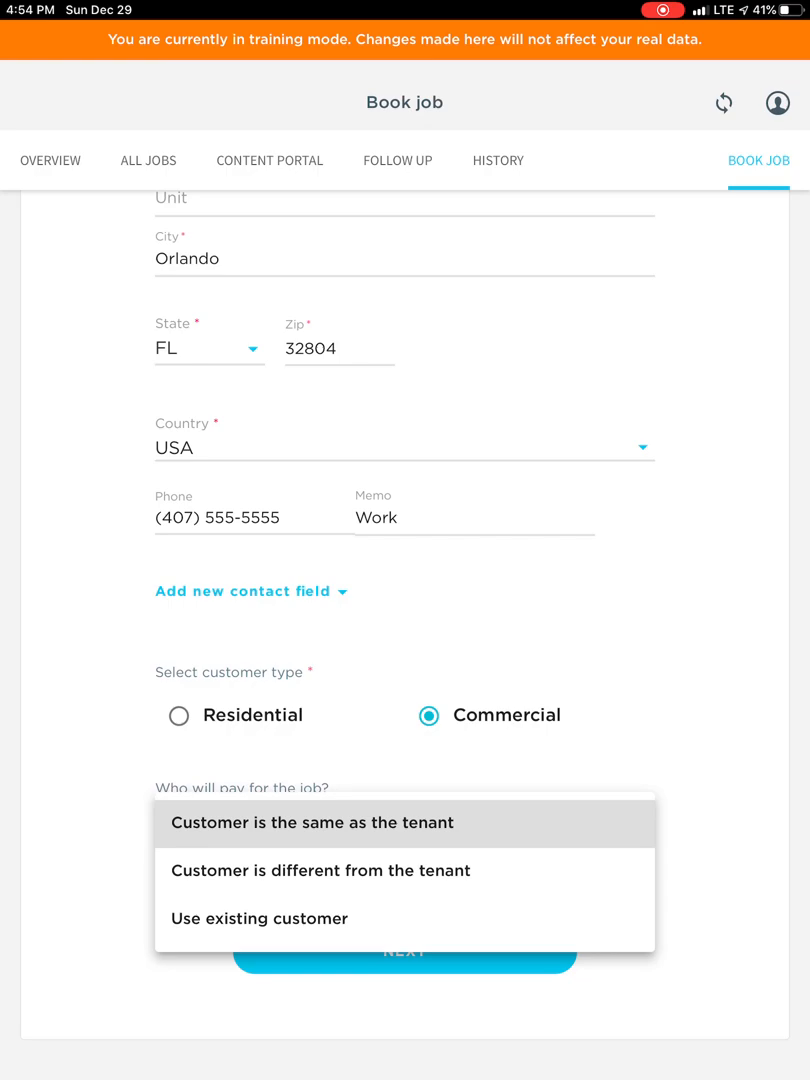
Try a different payer, settle on 'Customer is the same as the tenant', and continue to job details.
click(320, 870)
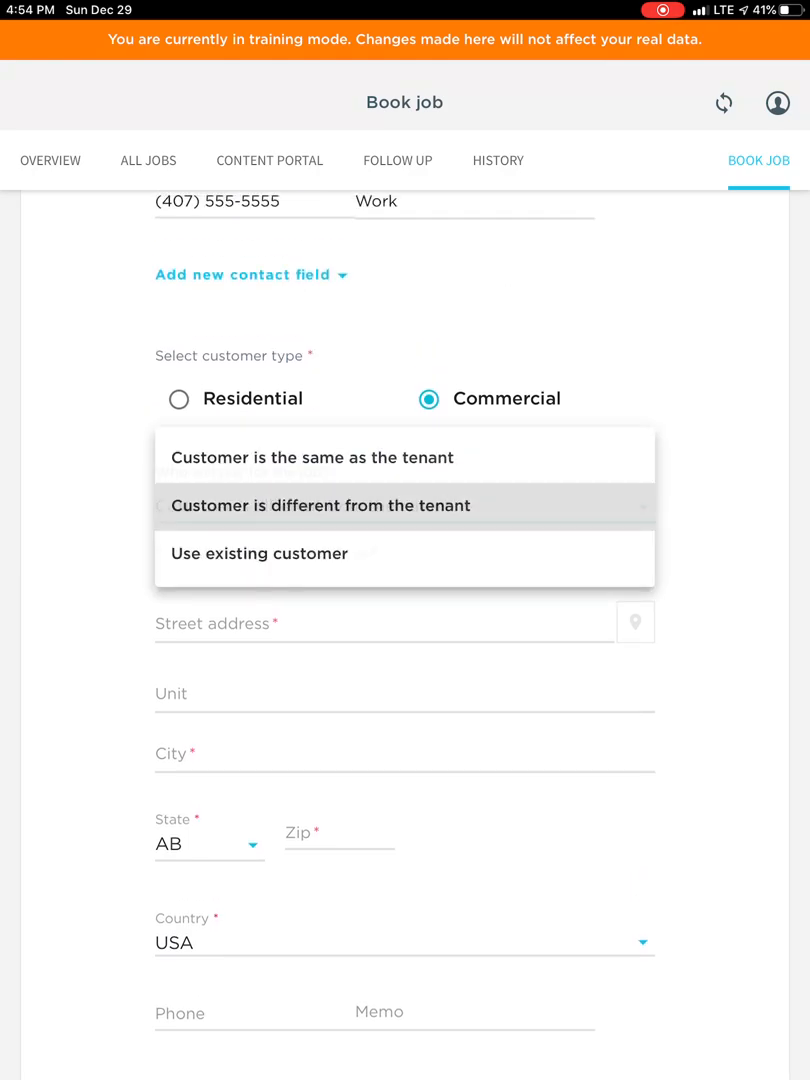
click(312, 456)
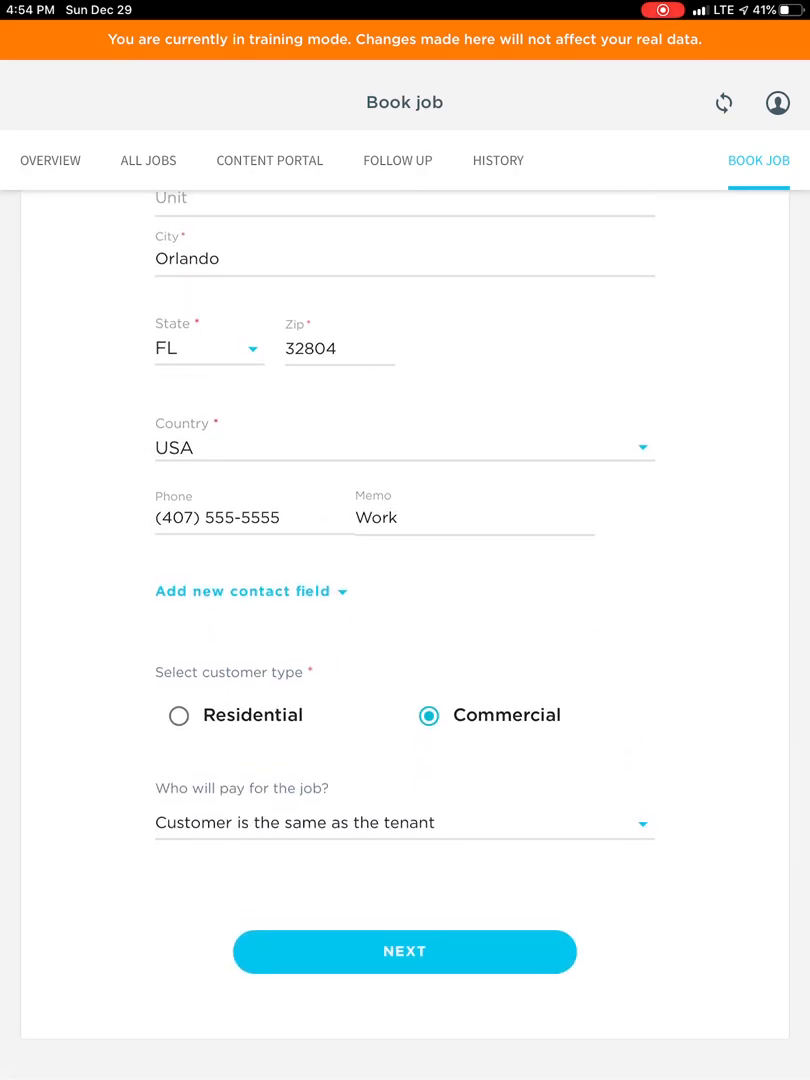
click(404, 952)
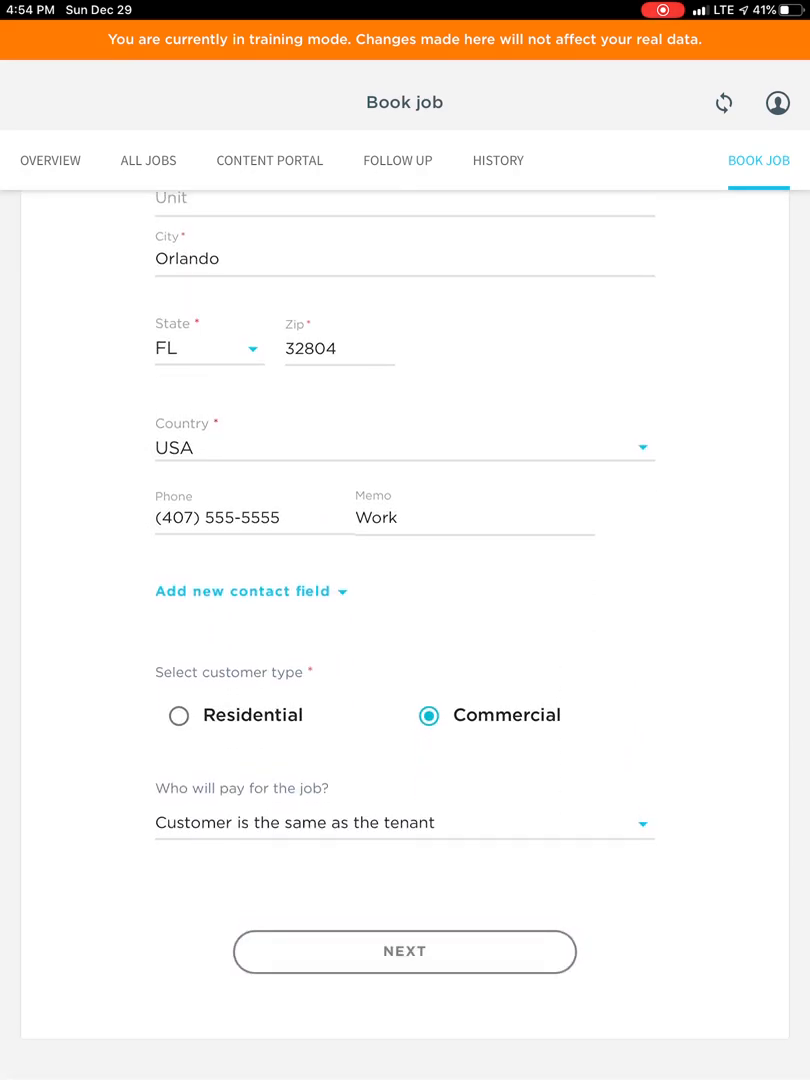
click(404, 952)
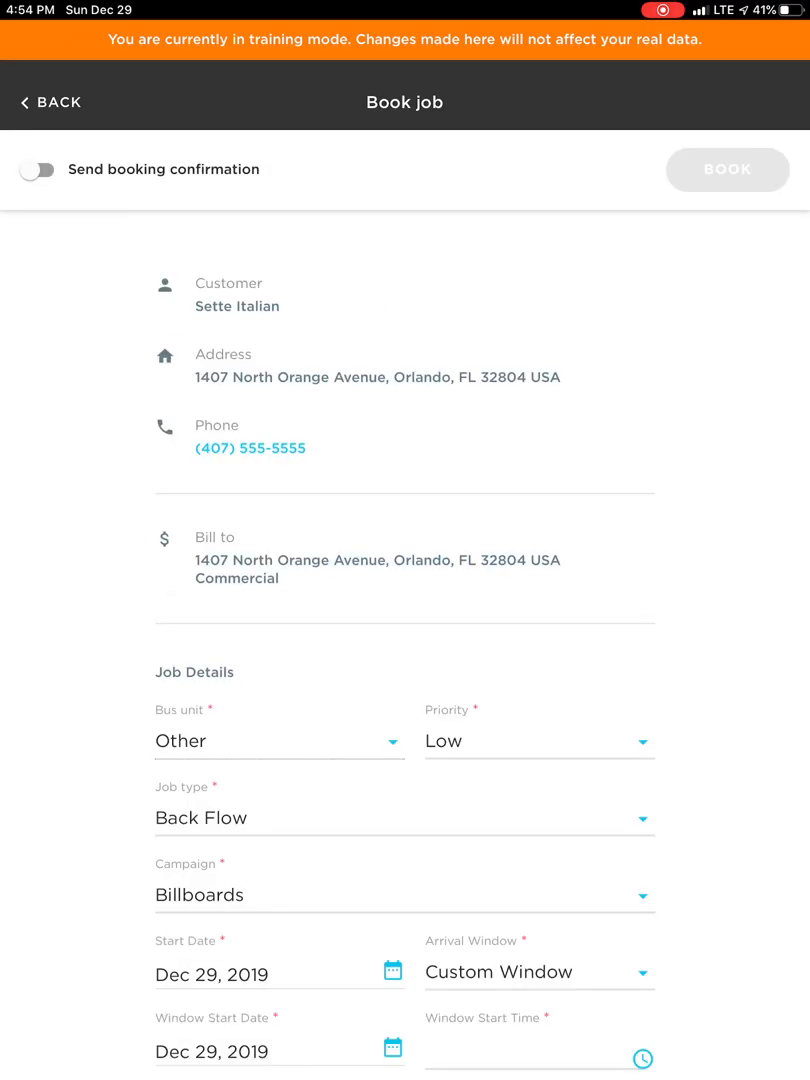
Choose Clogged Drain as the job type from the job type list.
scroll(down, 3)
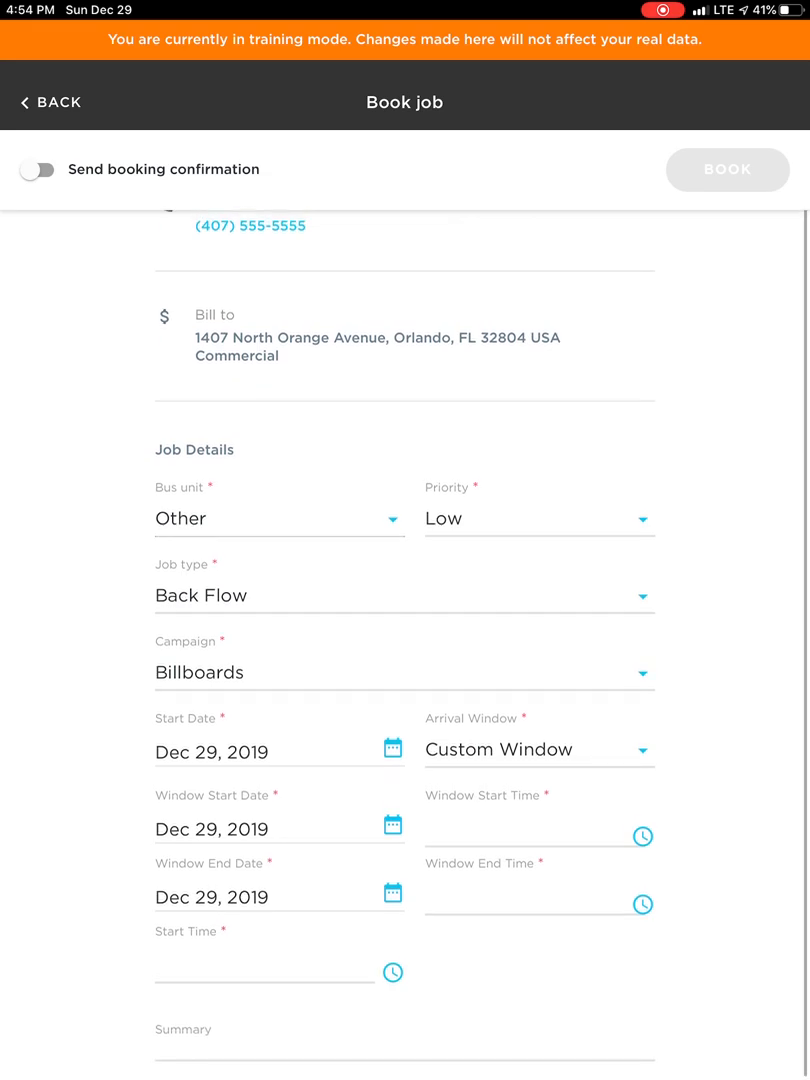
click(404, 596)
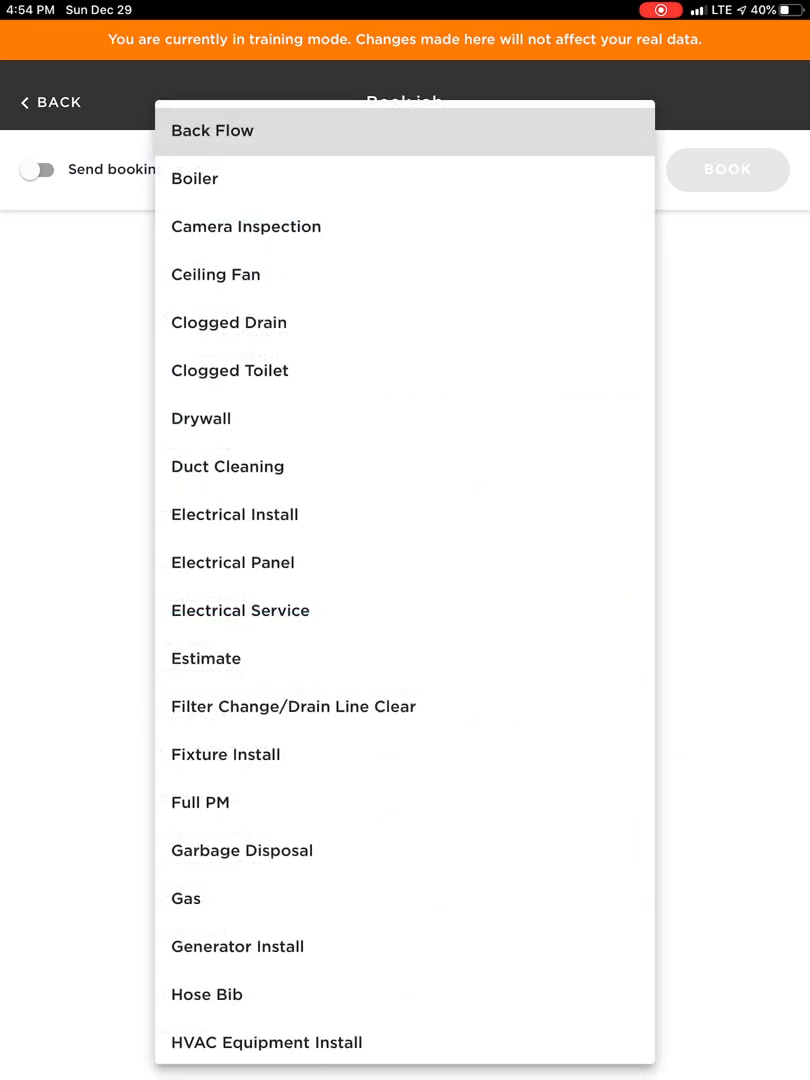
scroll(down, 3)
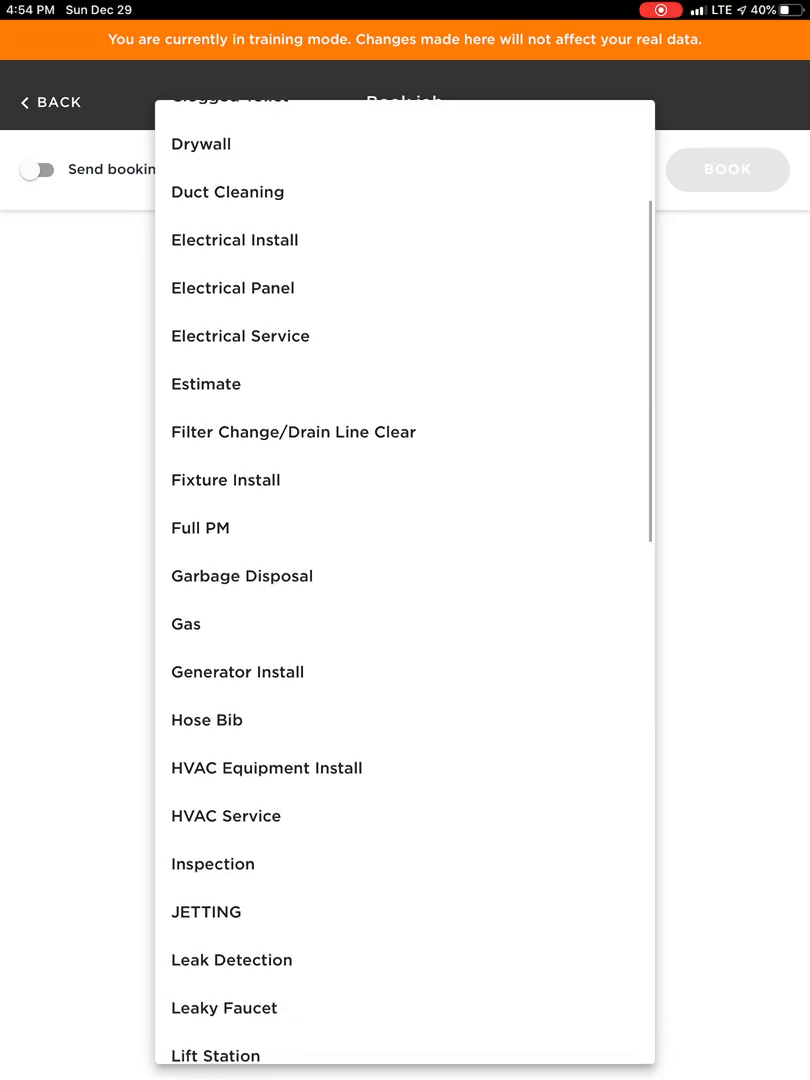
scroll(down, 3)
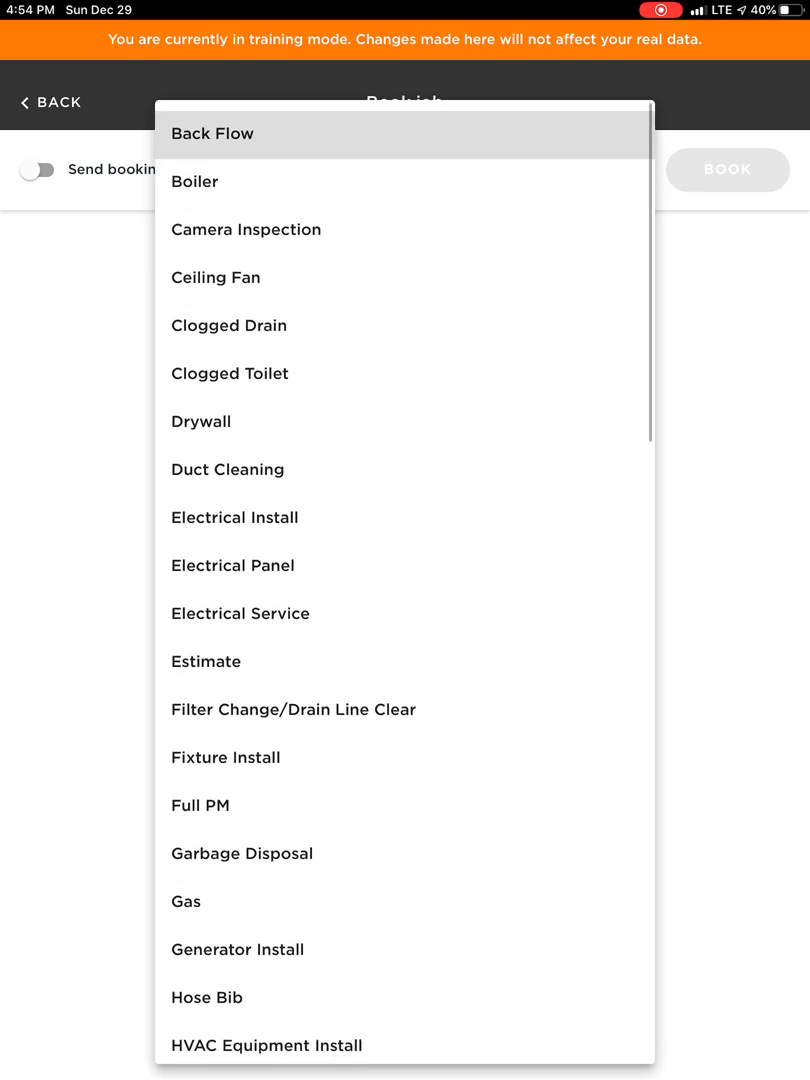
click(228, 324)
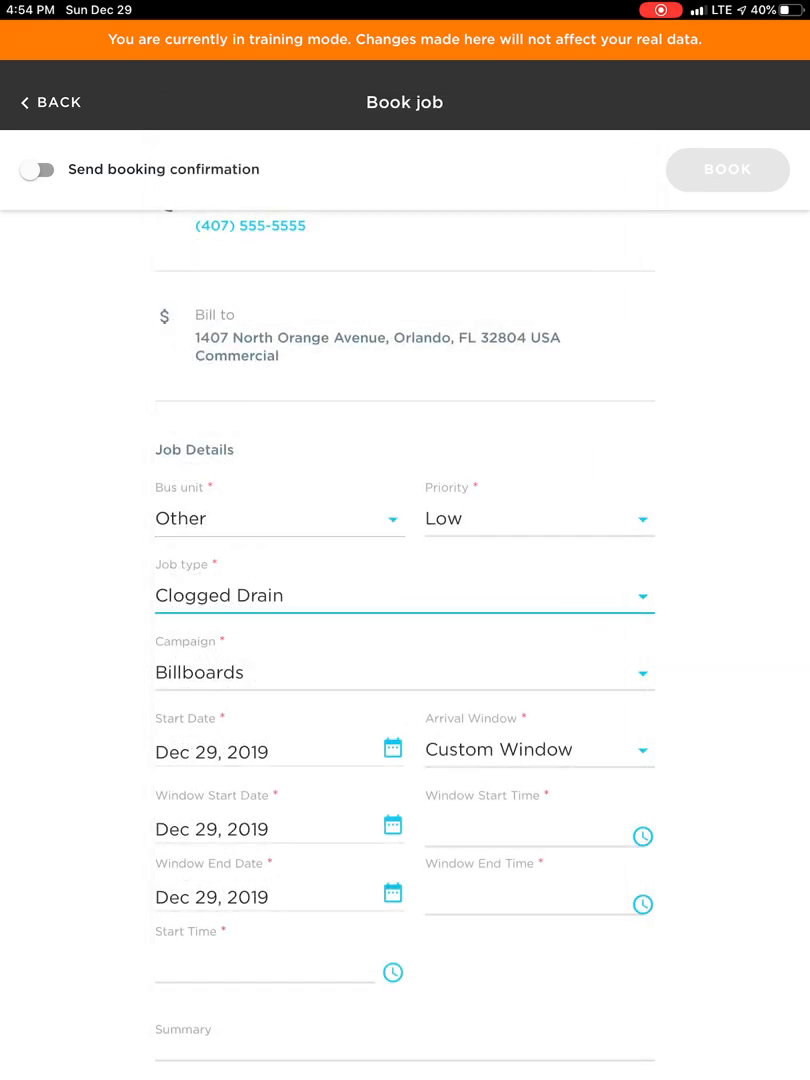
click(404, 672)
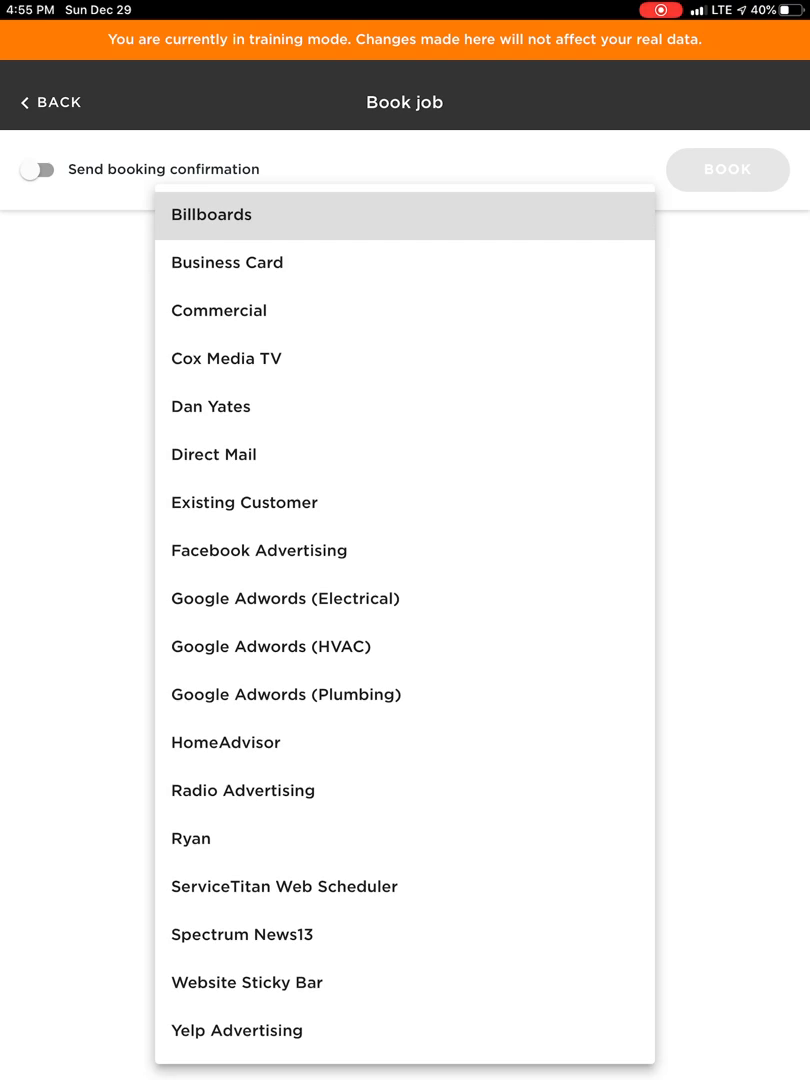
Set the campaign to Google Adwords (Plumbing) and begin picking the window start time.
click(284, 694)
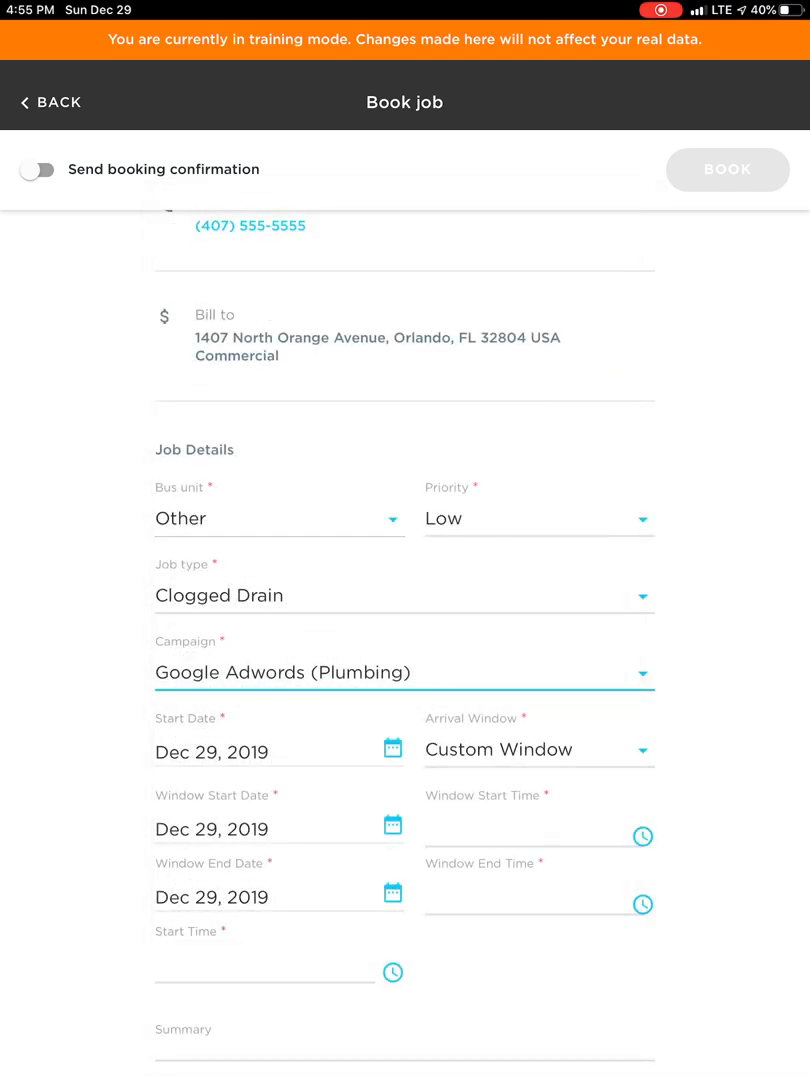
click(392, 972)
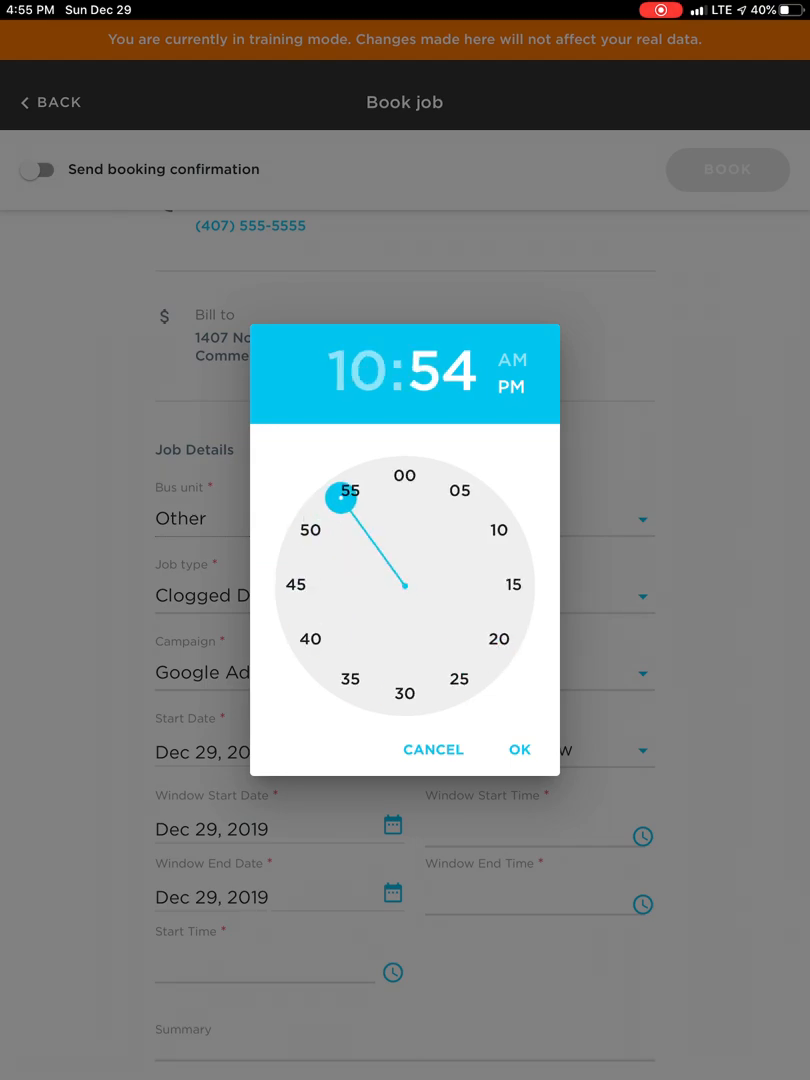
Set the arrival window start to 10:00 PM and move on to the window end time.
click(404, 476)
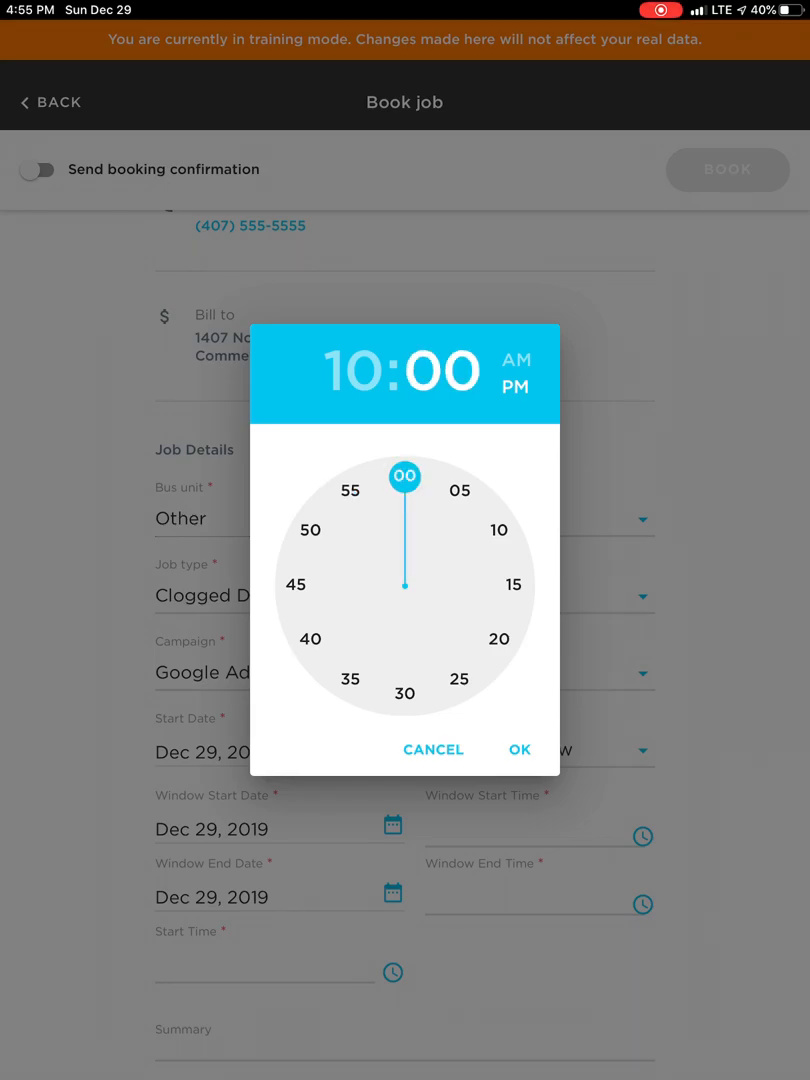
click(520, 750)
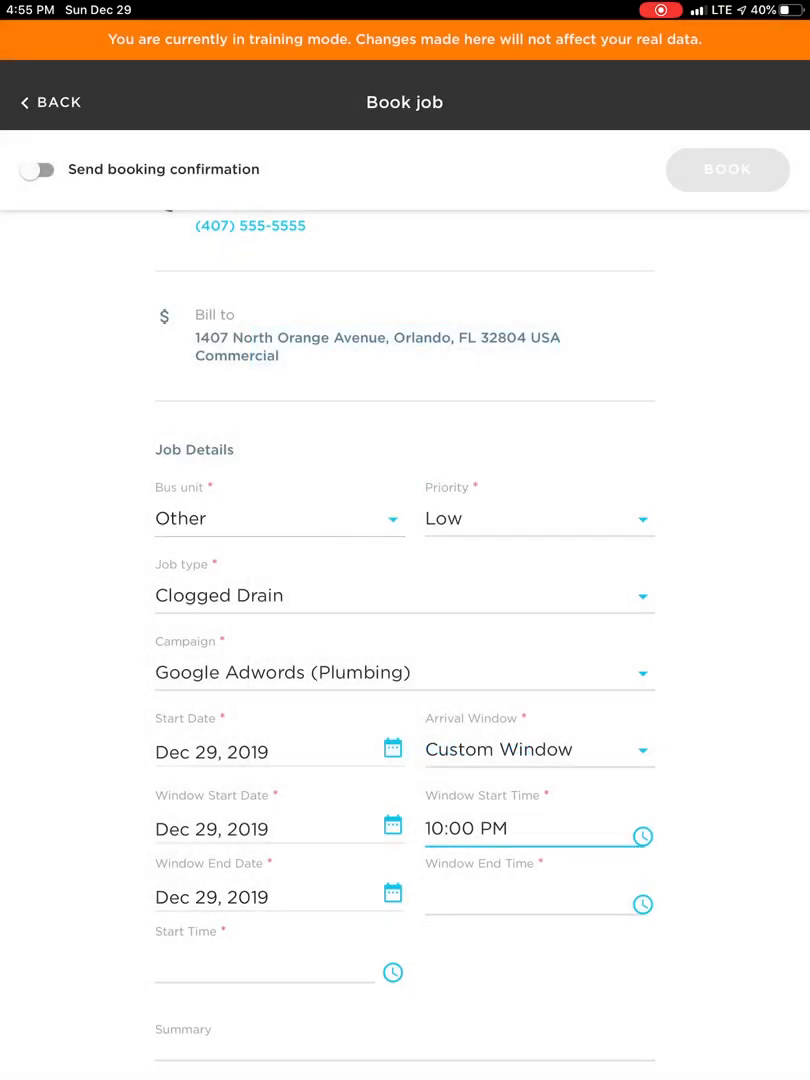
click(392, 972)
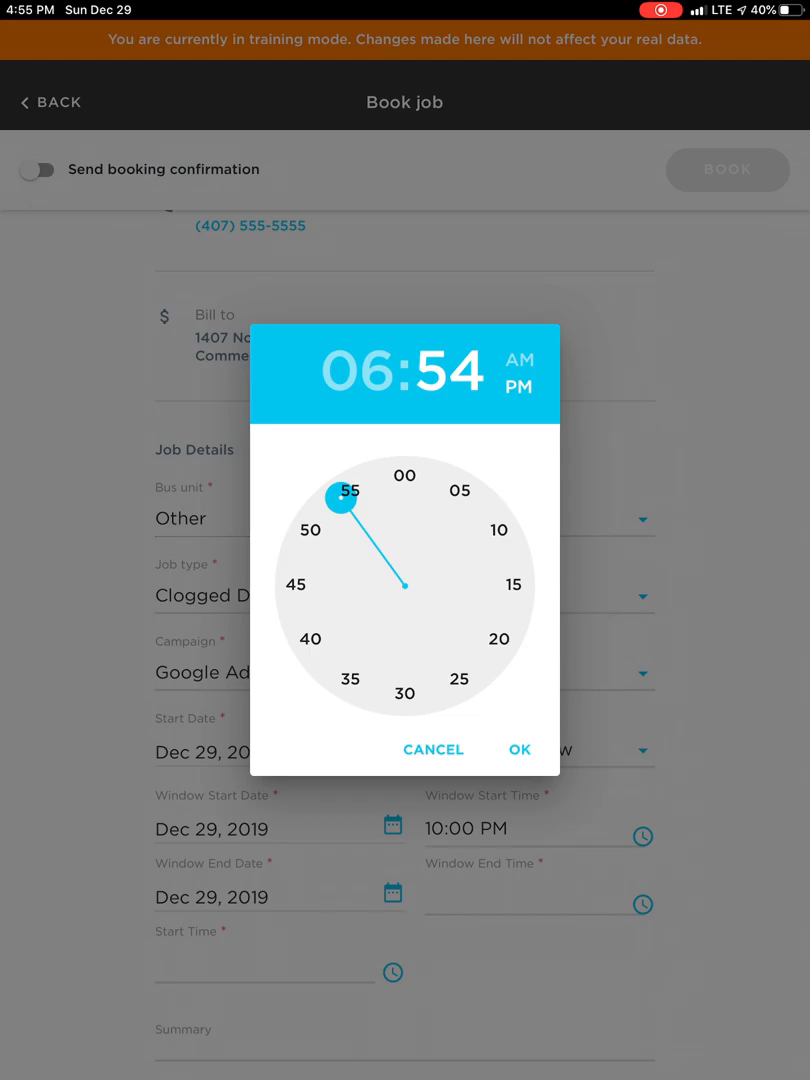
Set the window end time to 02:00 AM and dismiss the end-before-start warning.
click(432, 750)
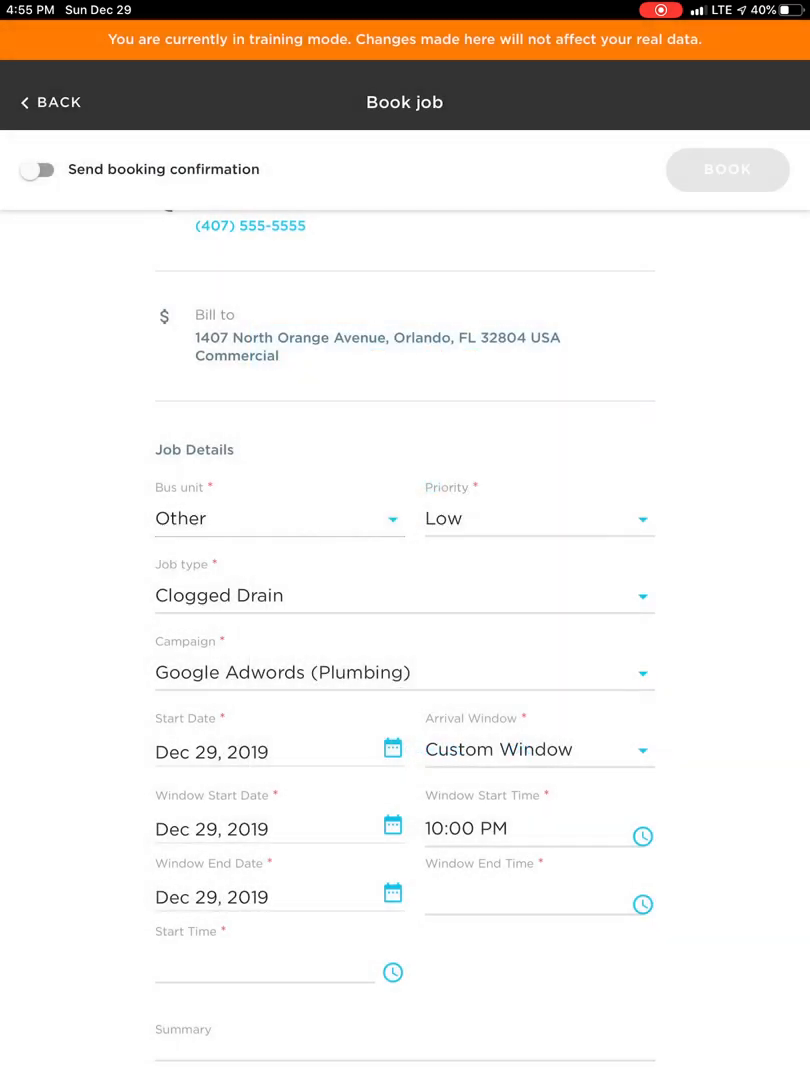
click(644, 904)
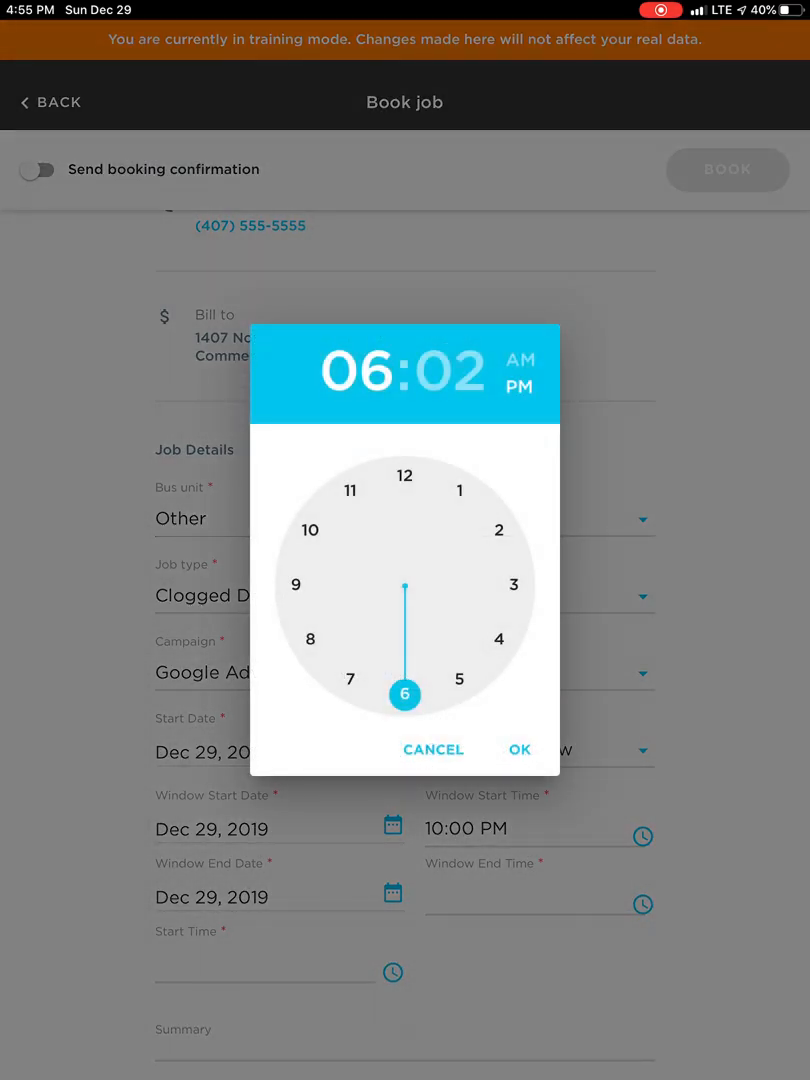
click(404, 476)
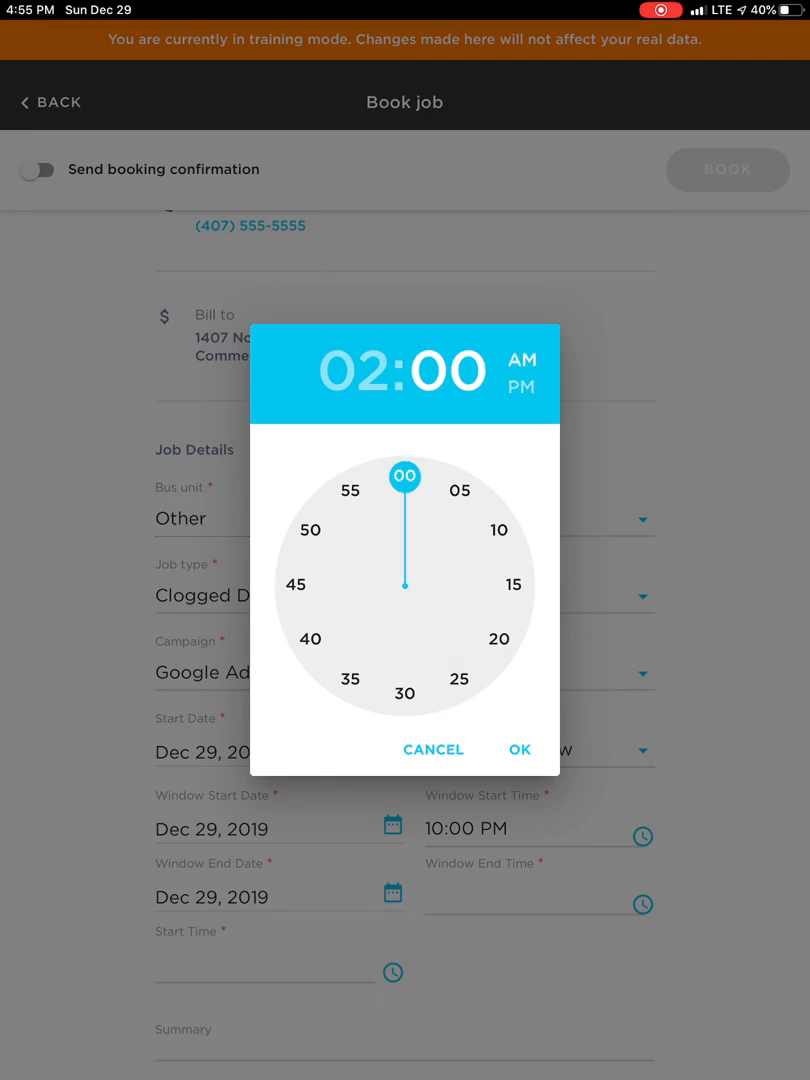
click(520, 748)
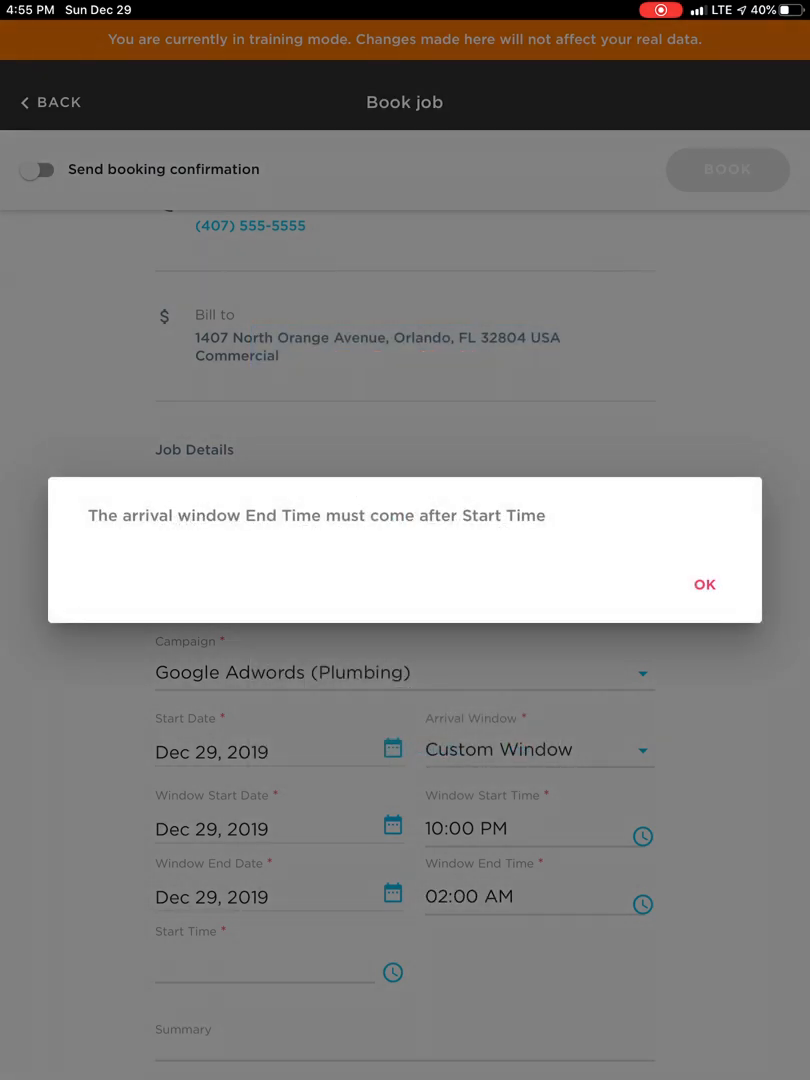
click(704, 584)
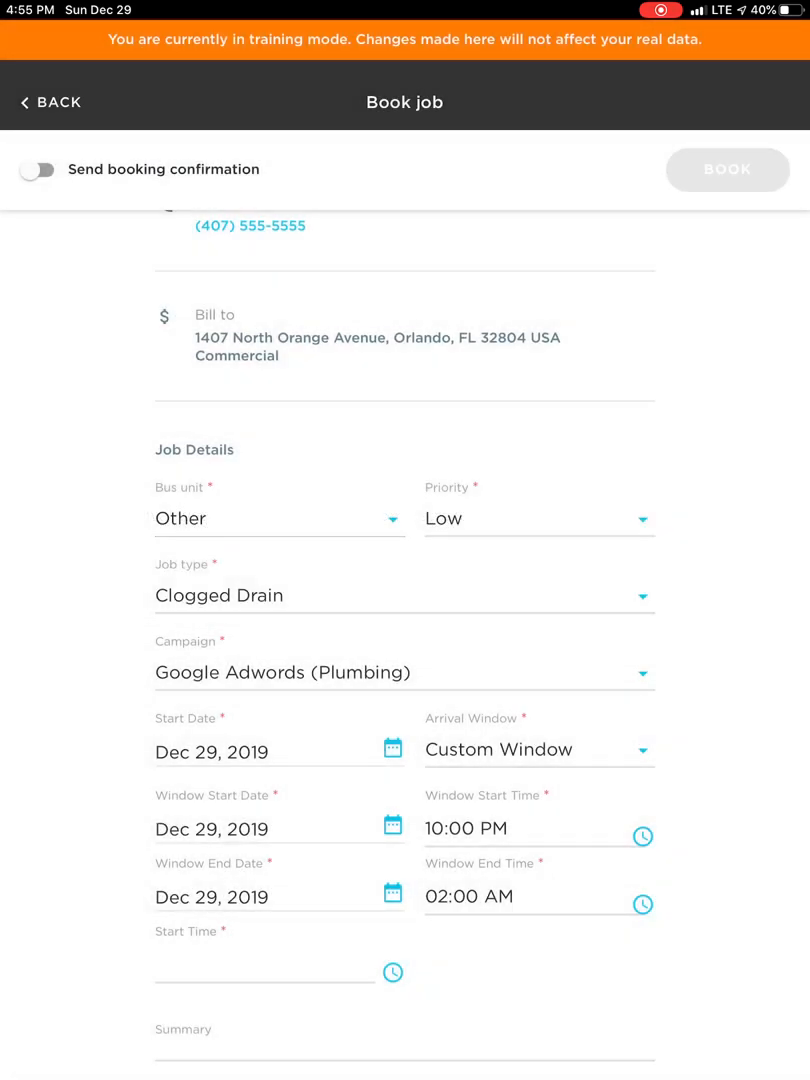
Keep 10:00 PM as the window start and dismiss the warning again.
click(392, 972)
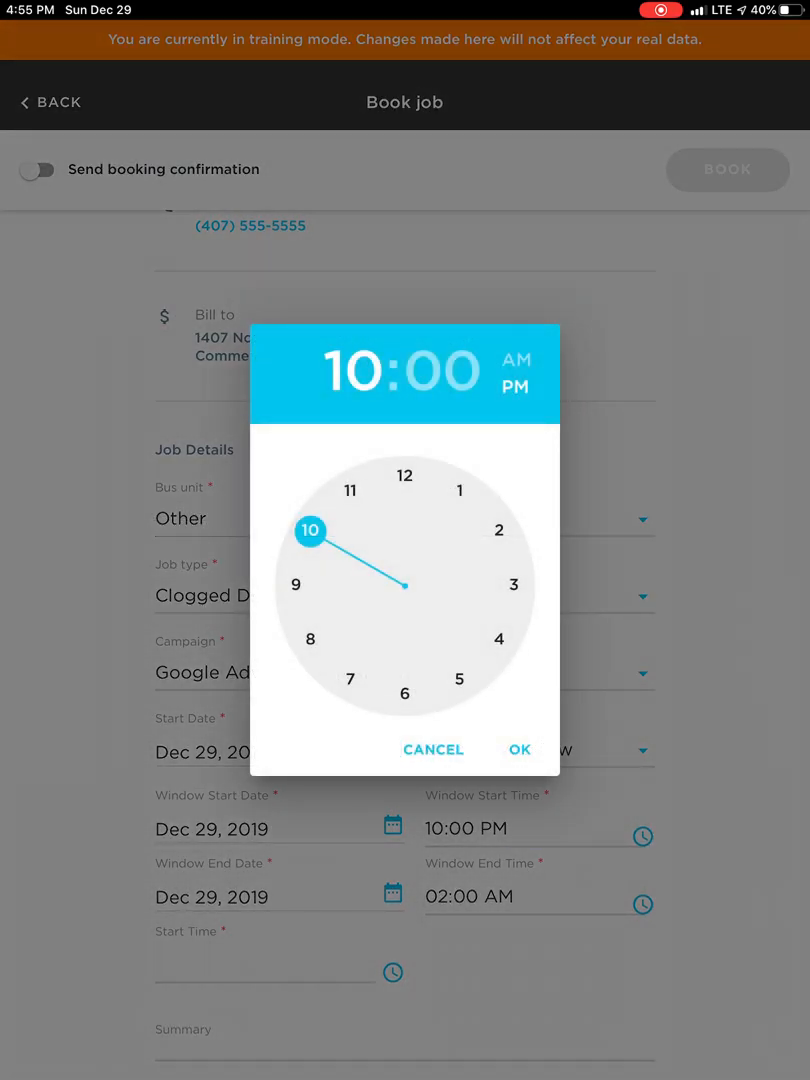
click(520, 750)
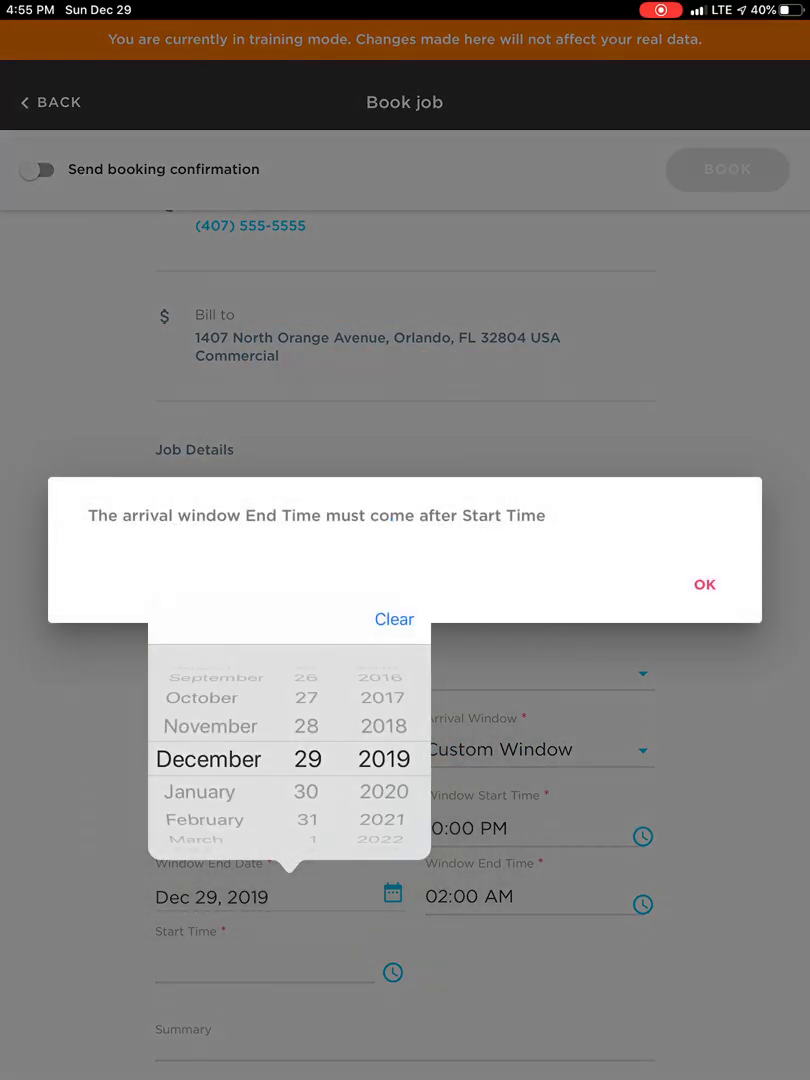
click(704, 584)
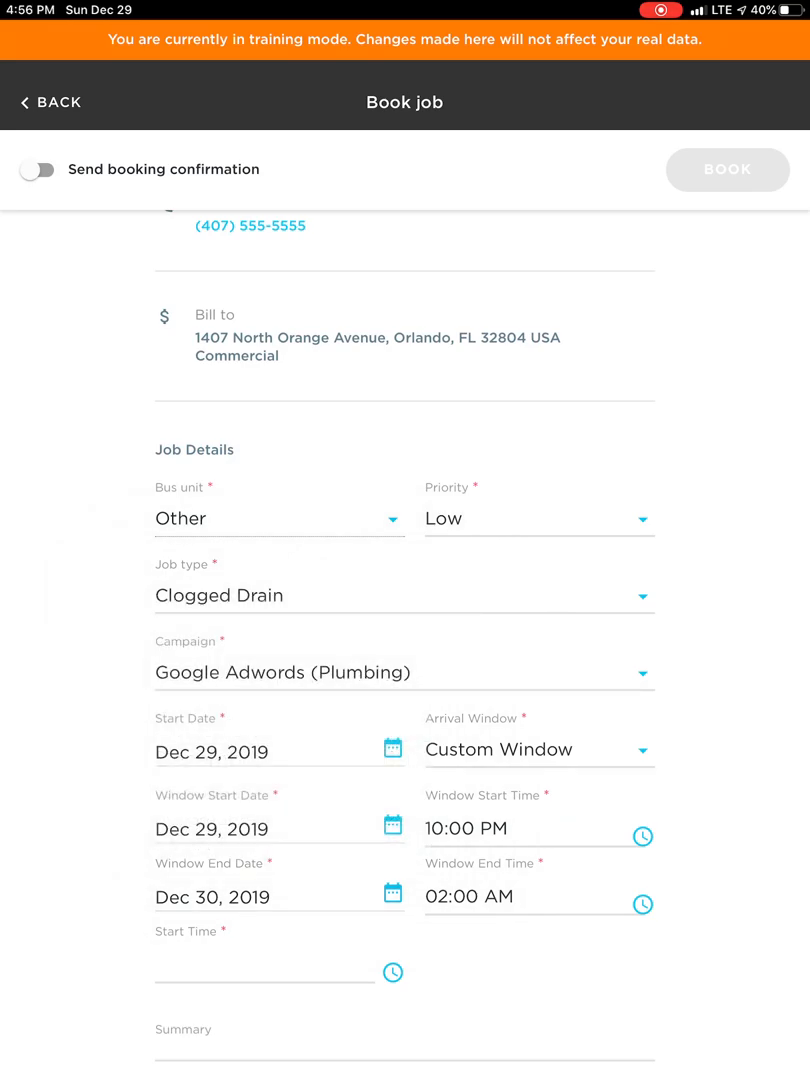
click(392, 972)
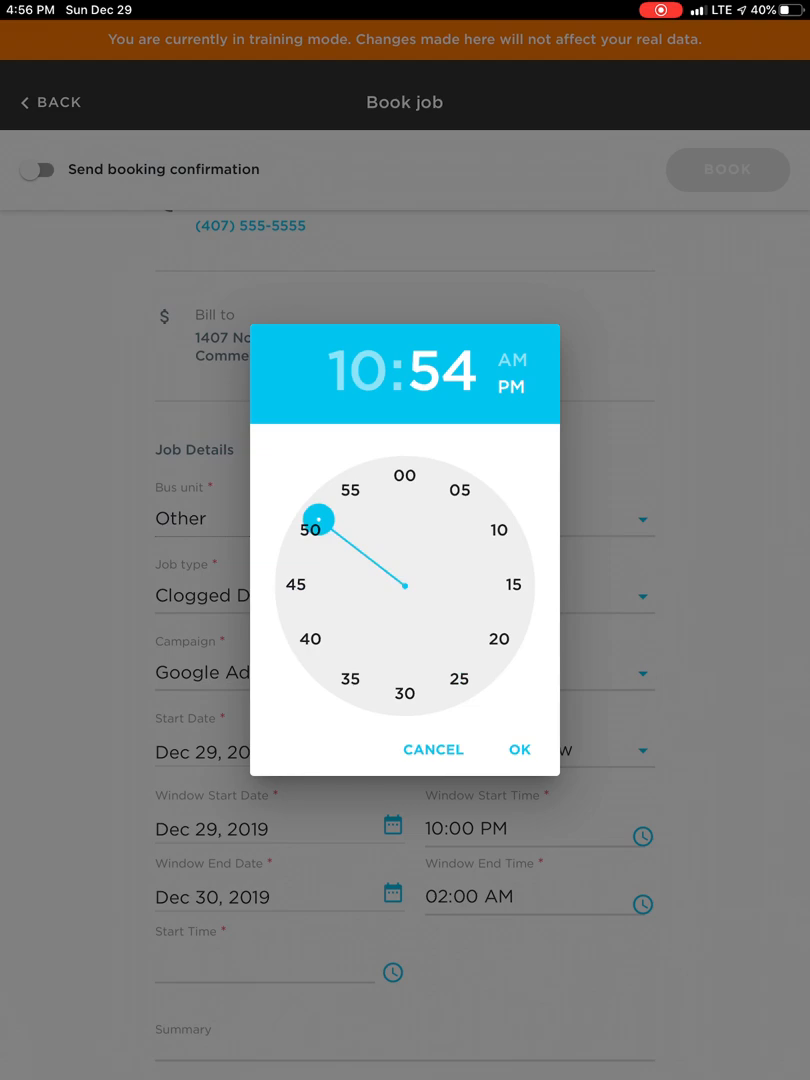
Set the job start time to 11:30 PM and move to the Summary field.
click(350, 492)
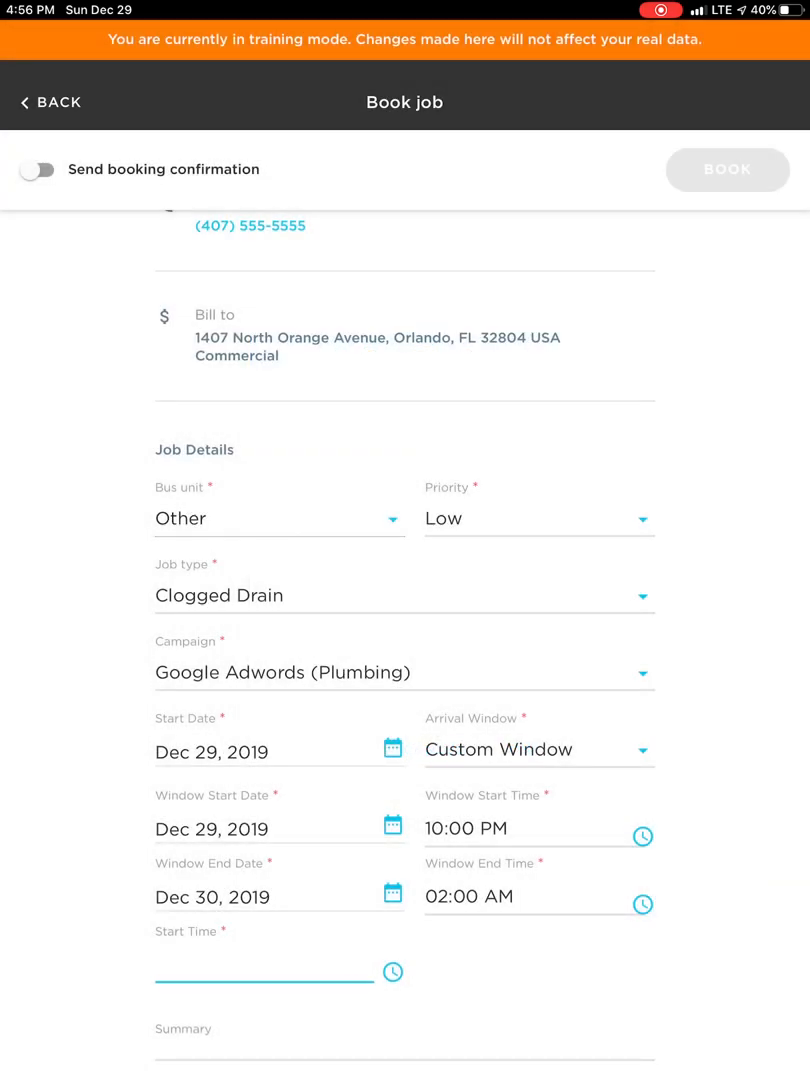
click(392, 972)
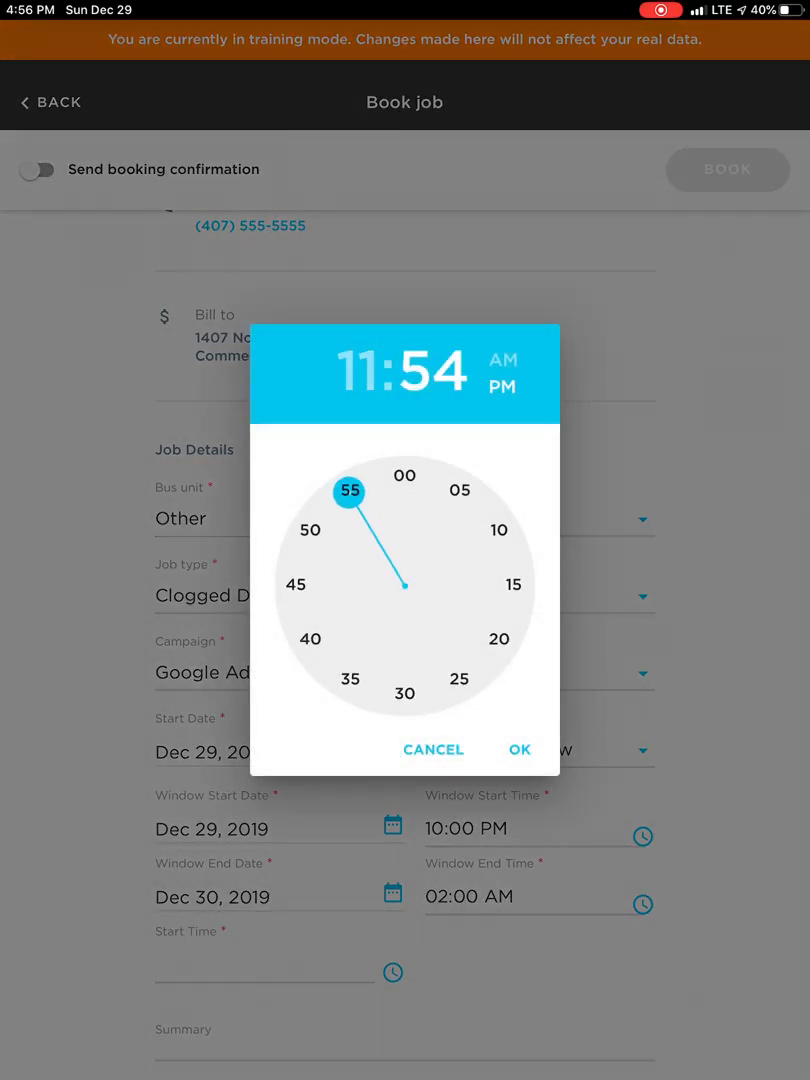
click(404, 694)
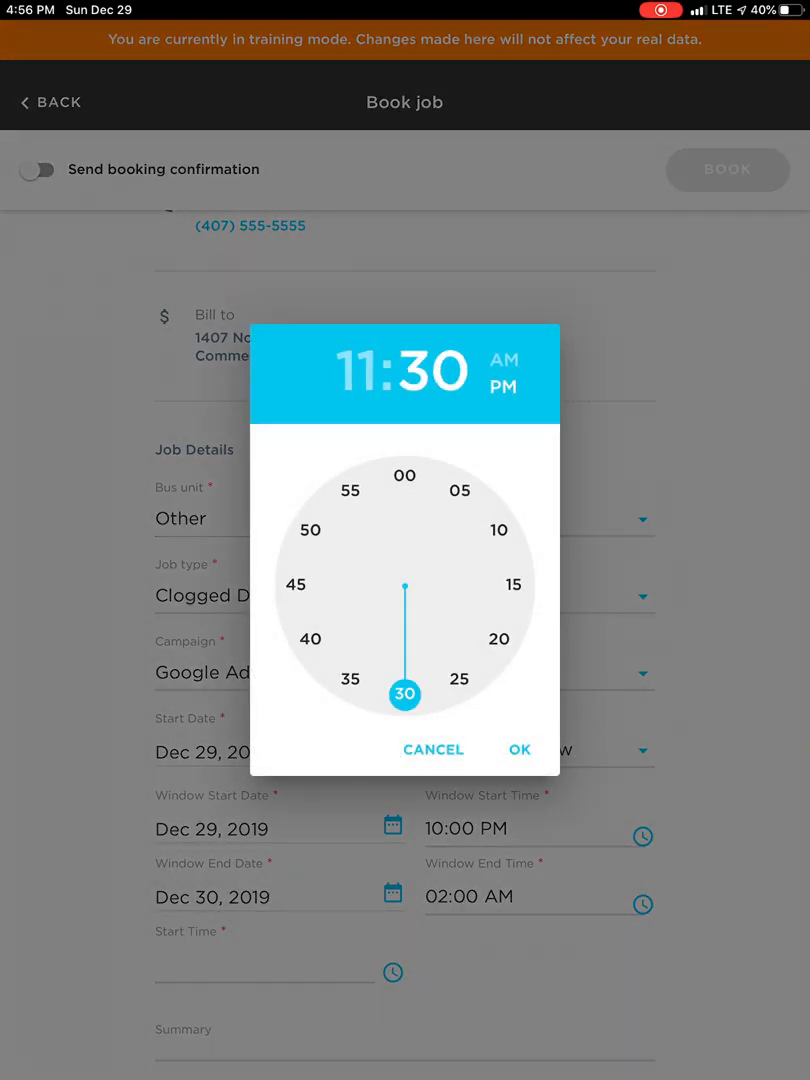
click(518, 750)
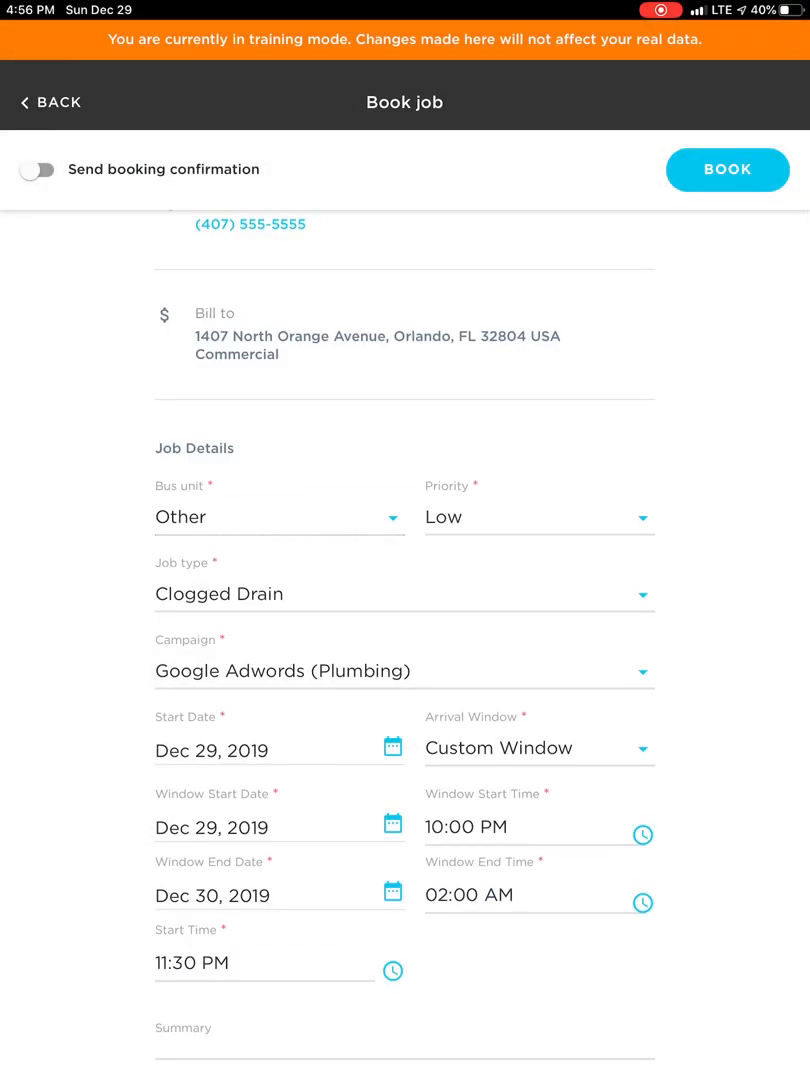
click(404, 720)
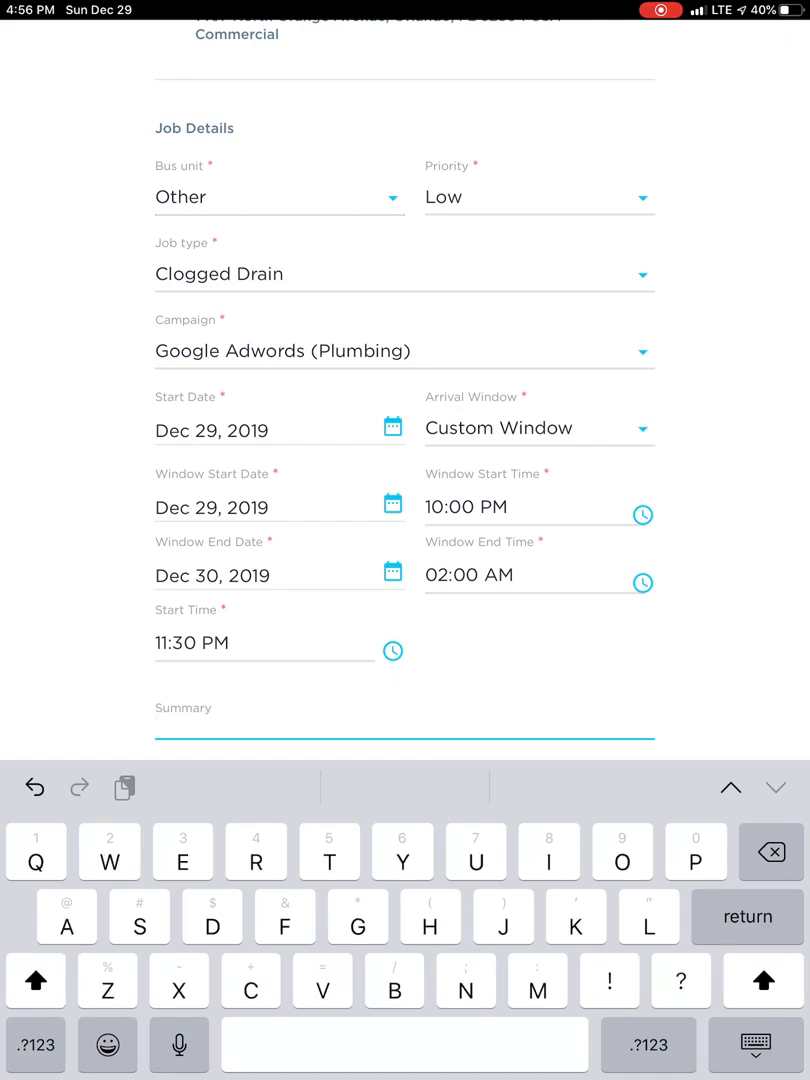
Enter the summary 'Clogged Floor drain in kitchen.' and turn on Send booking confirmation.
text(Clogged Floor drain in kitchen.)
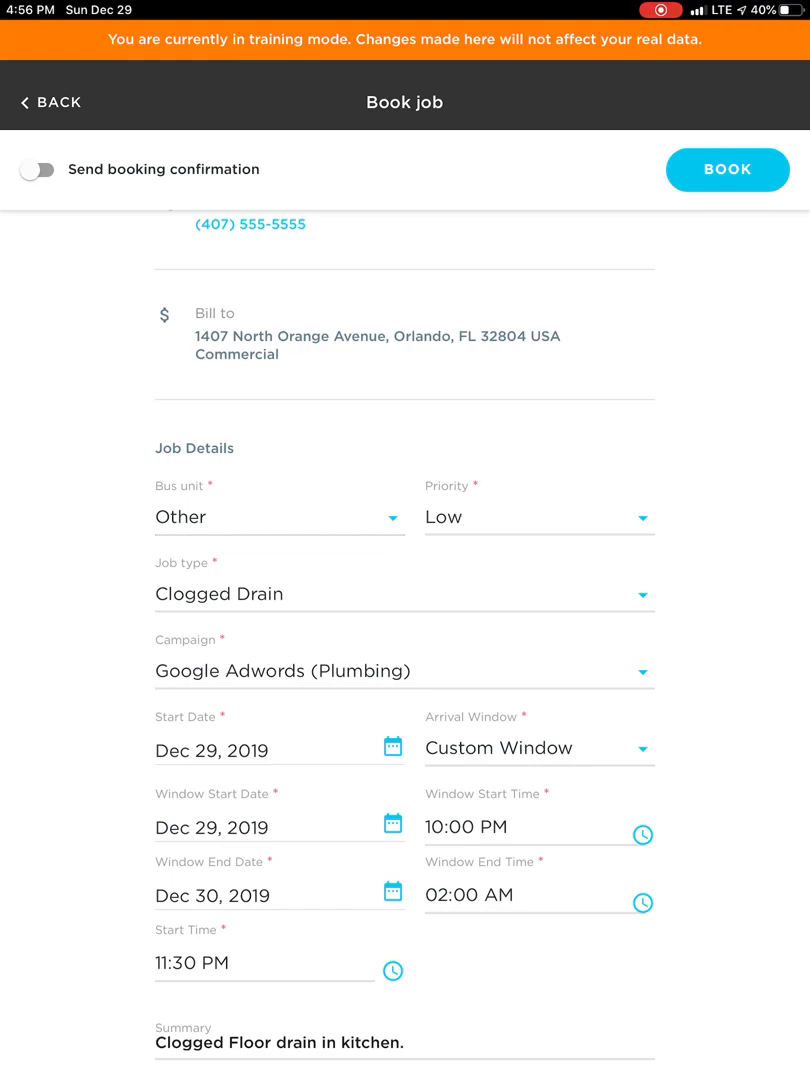
click(36, 168)
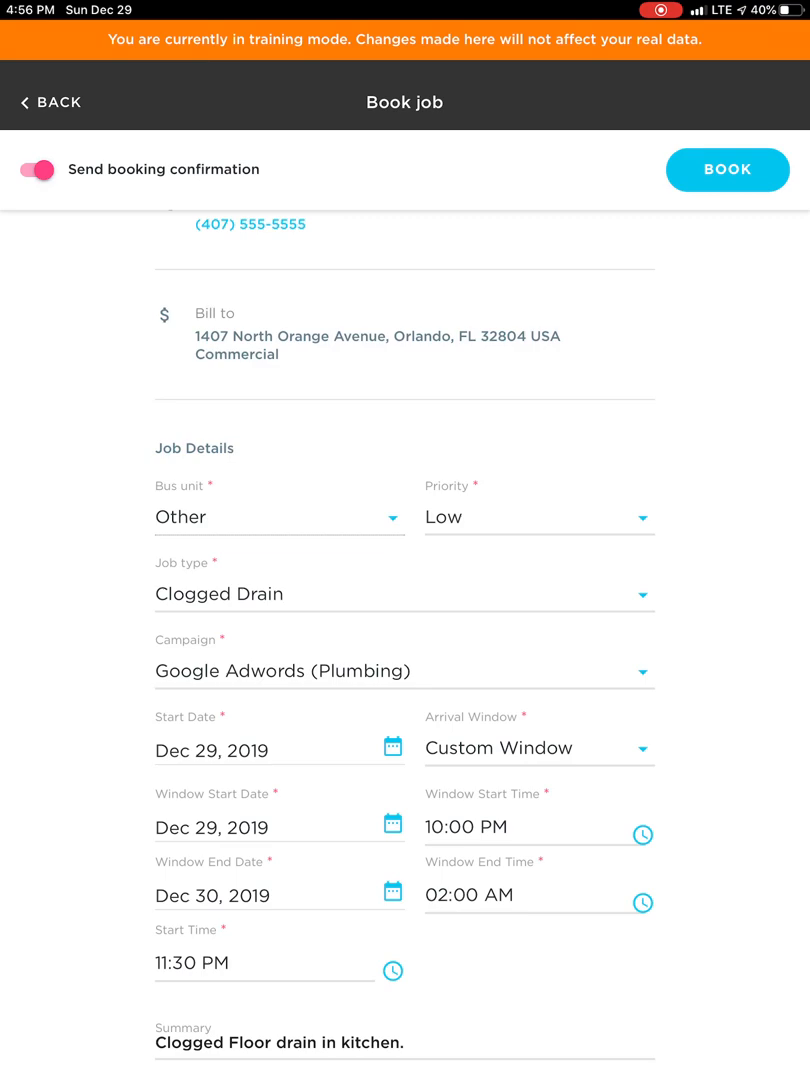
Turn Send booking confirmation off and book job #27910159 for Sette Italian.
click(36, 168)
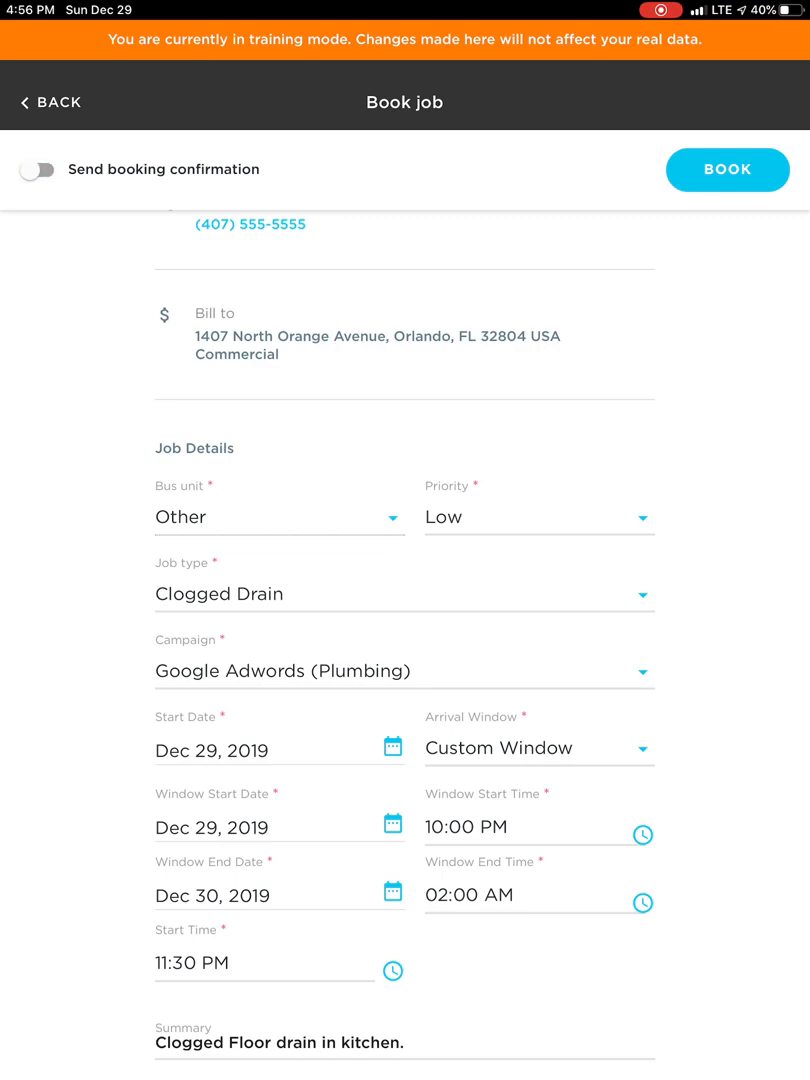
click(728, 168)
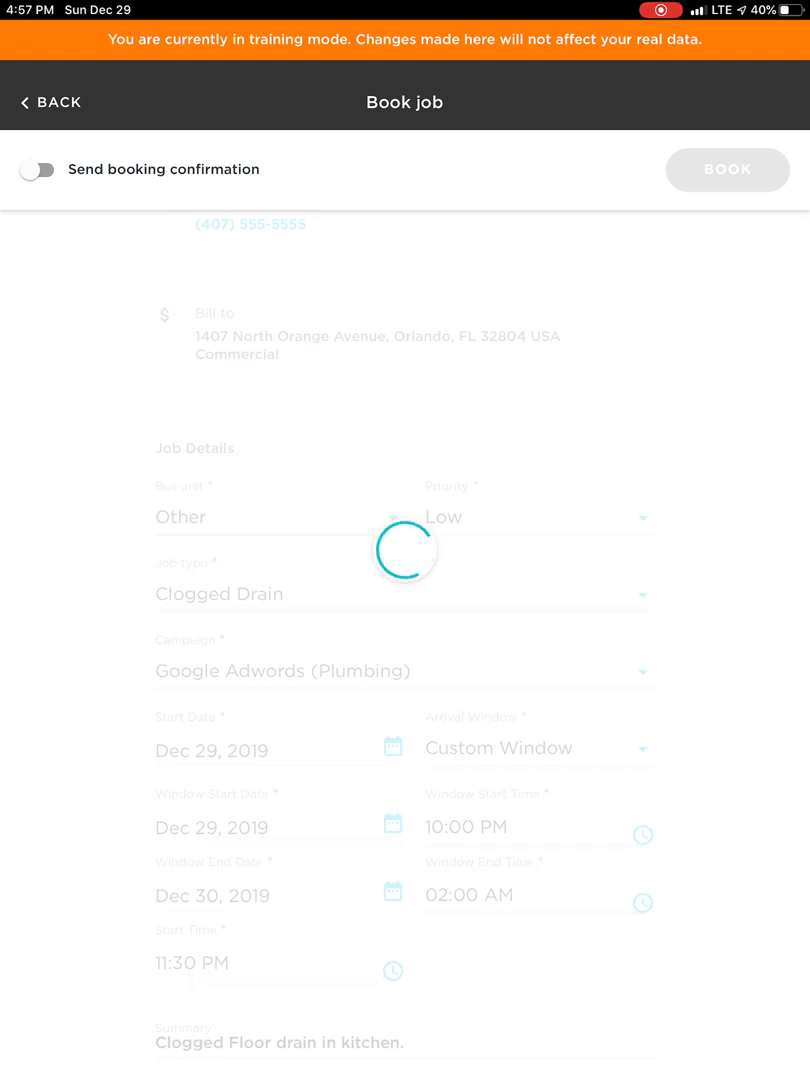
click(728, 168)
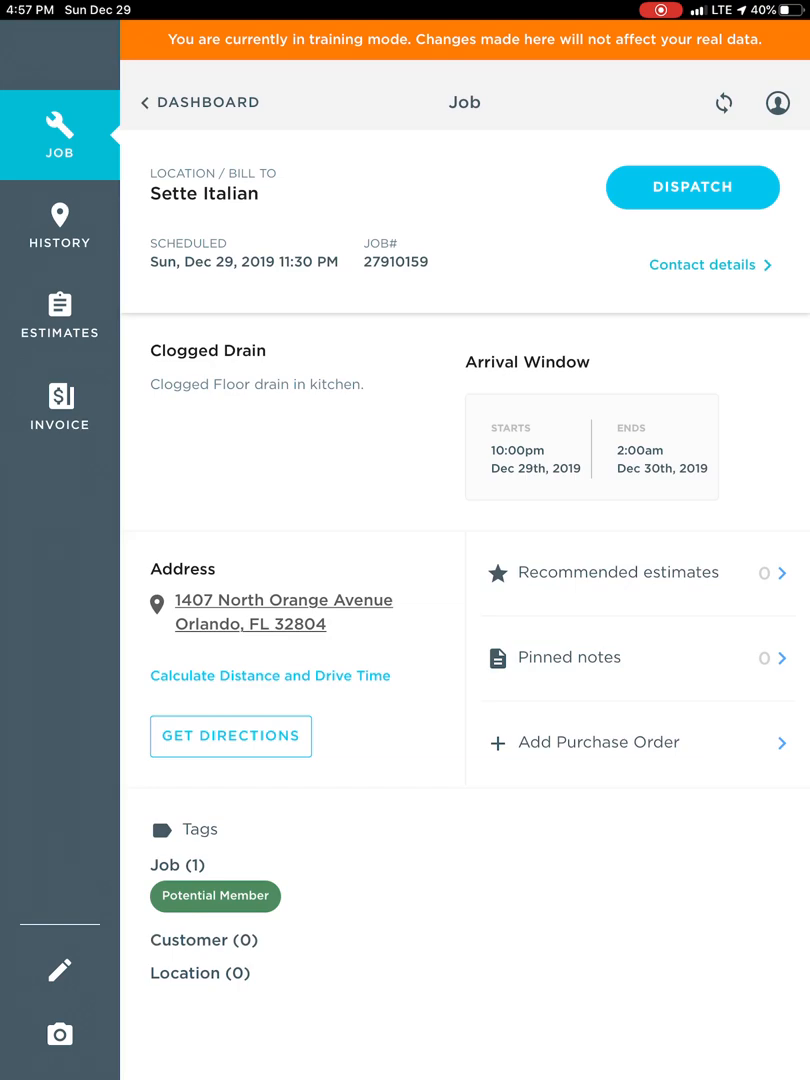